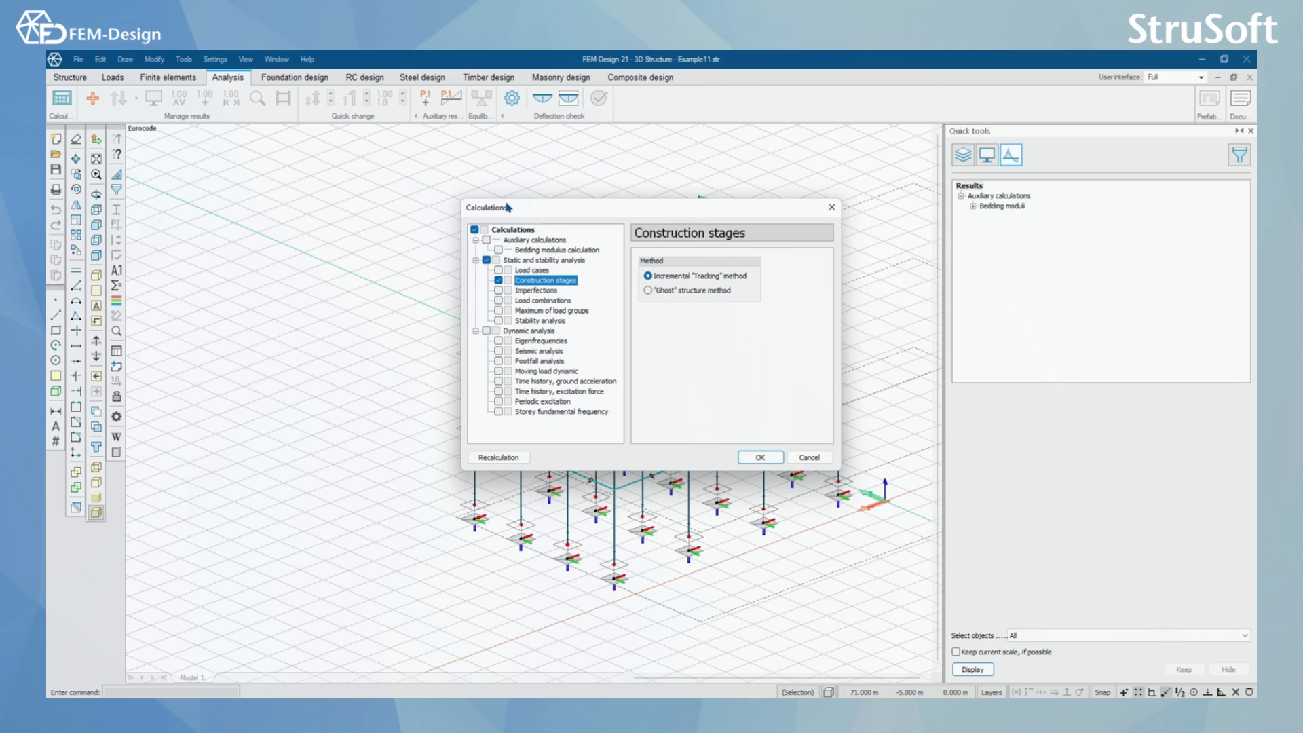
mouse_move(630, 324)
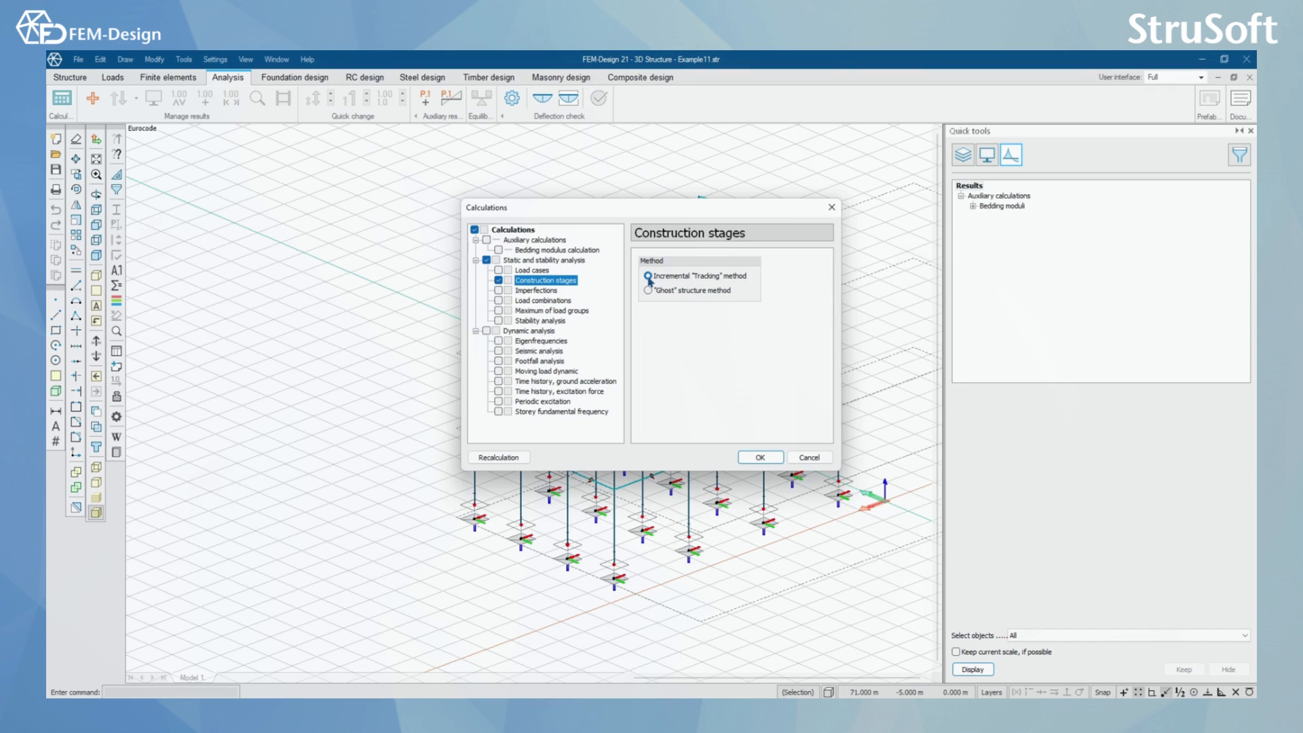
Keep the Incremental 'Tracking' method selected for the construction stages
click(646, 275)
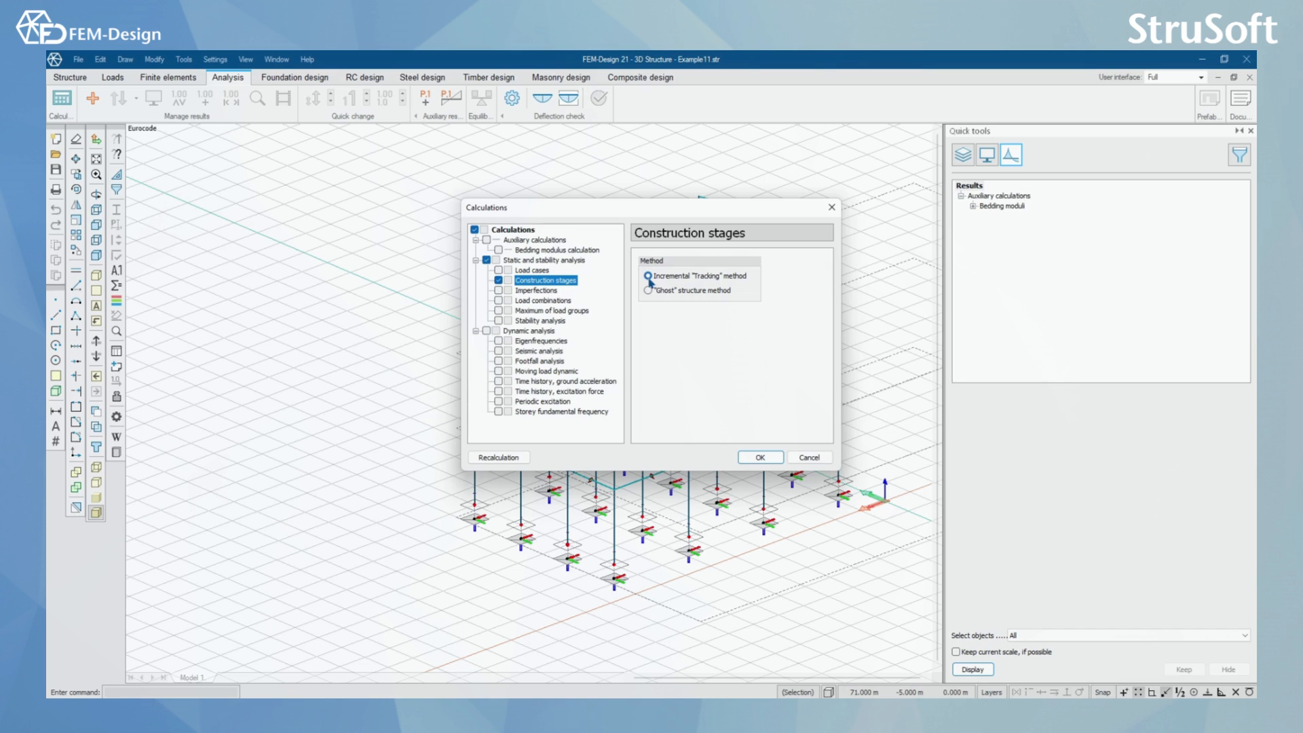
click(647, 276)
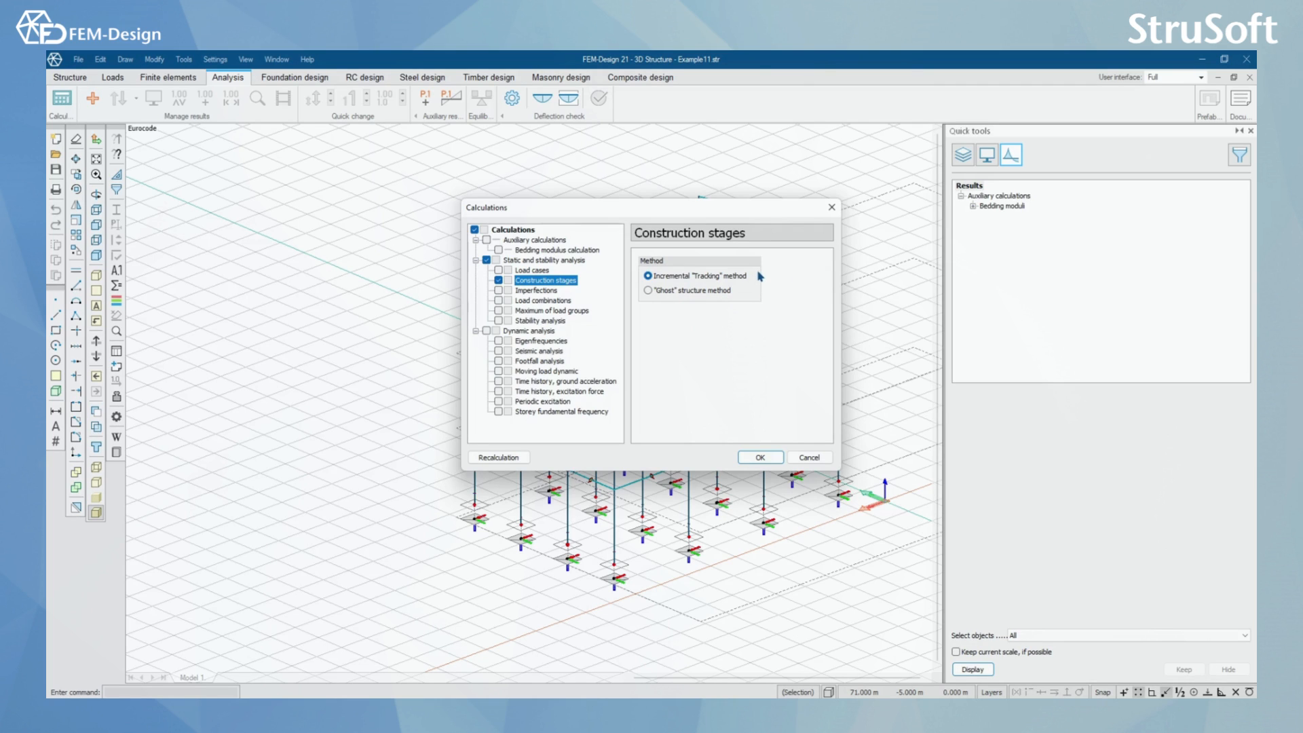
mouse_move(761, 280)
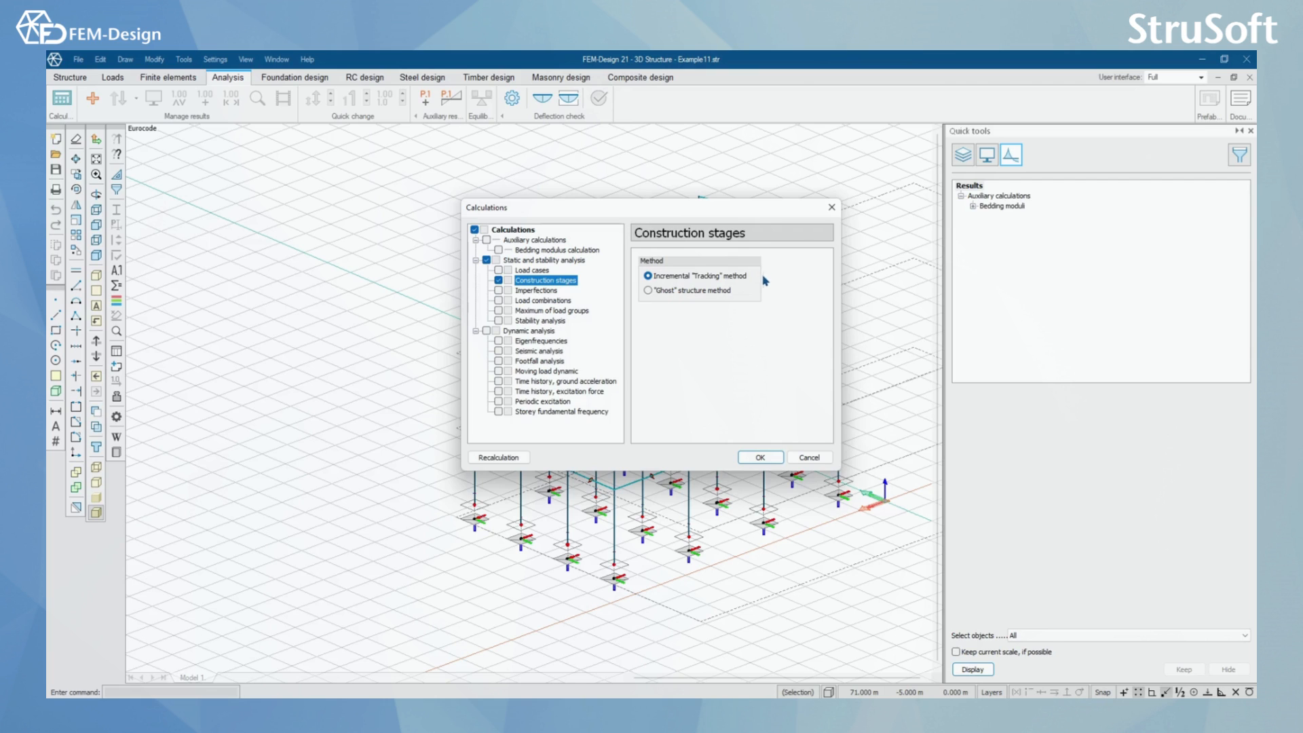
mouse_move(753, 301)
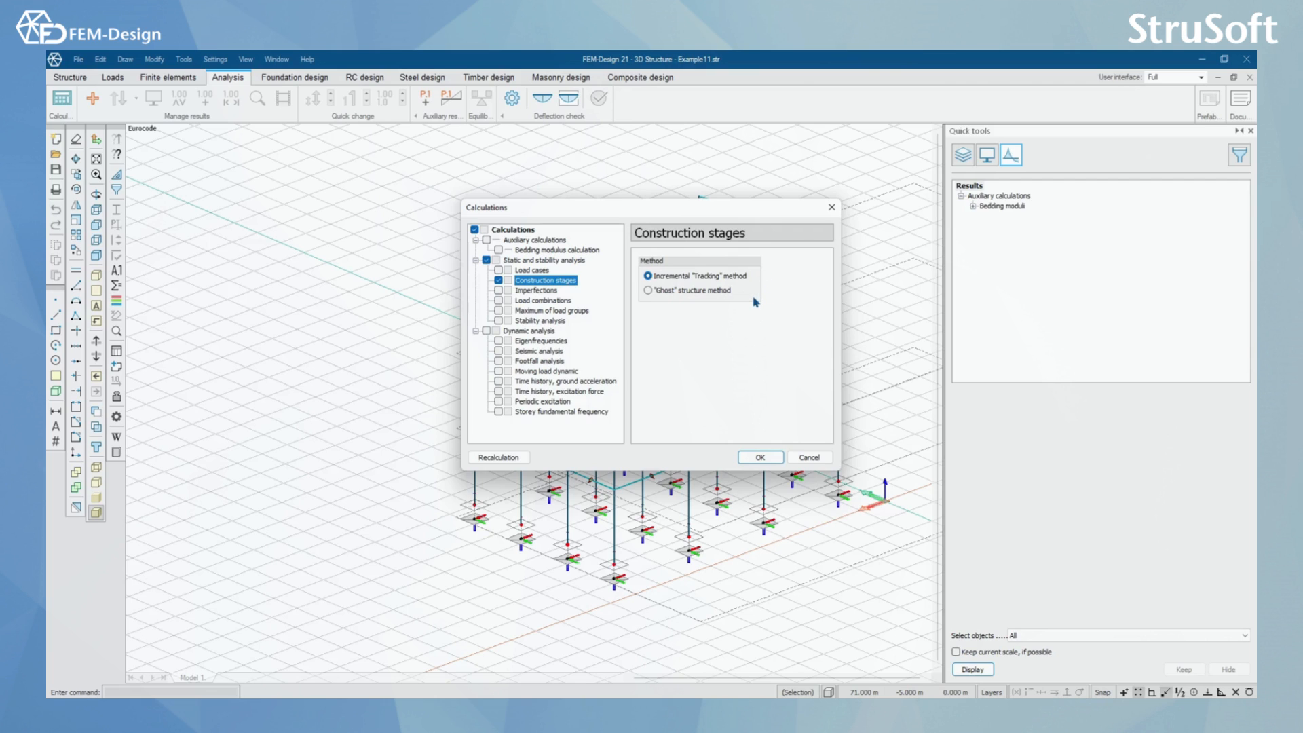
mouse_move(756, 313)
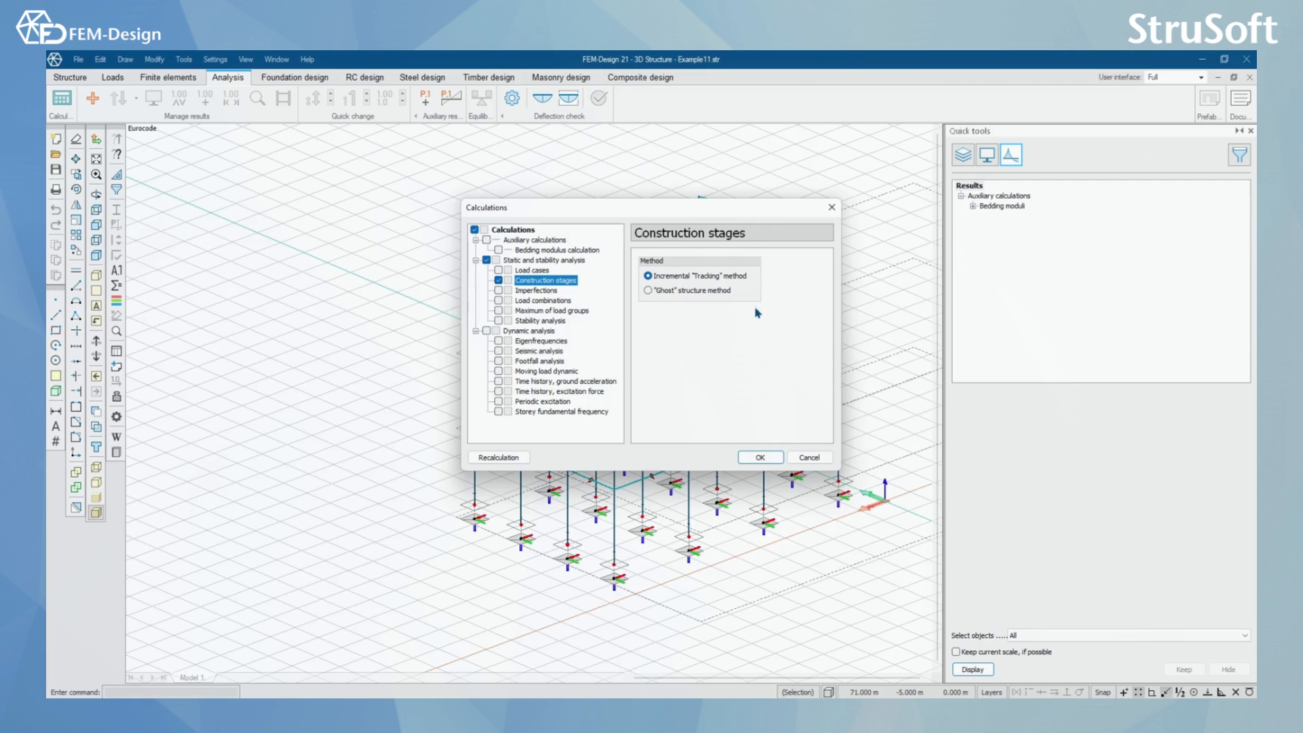
mouse_move(748, 233)
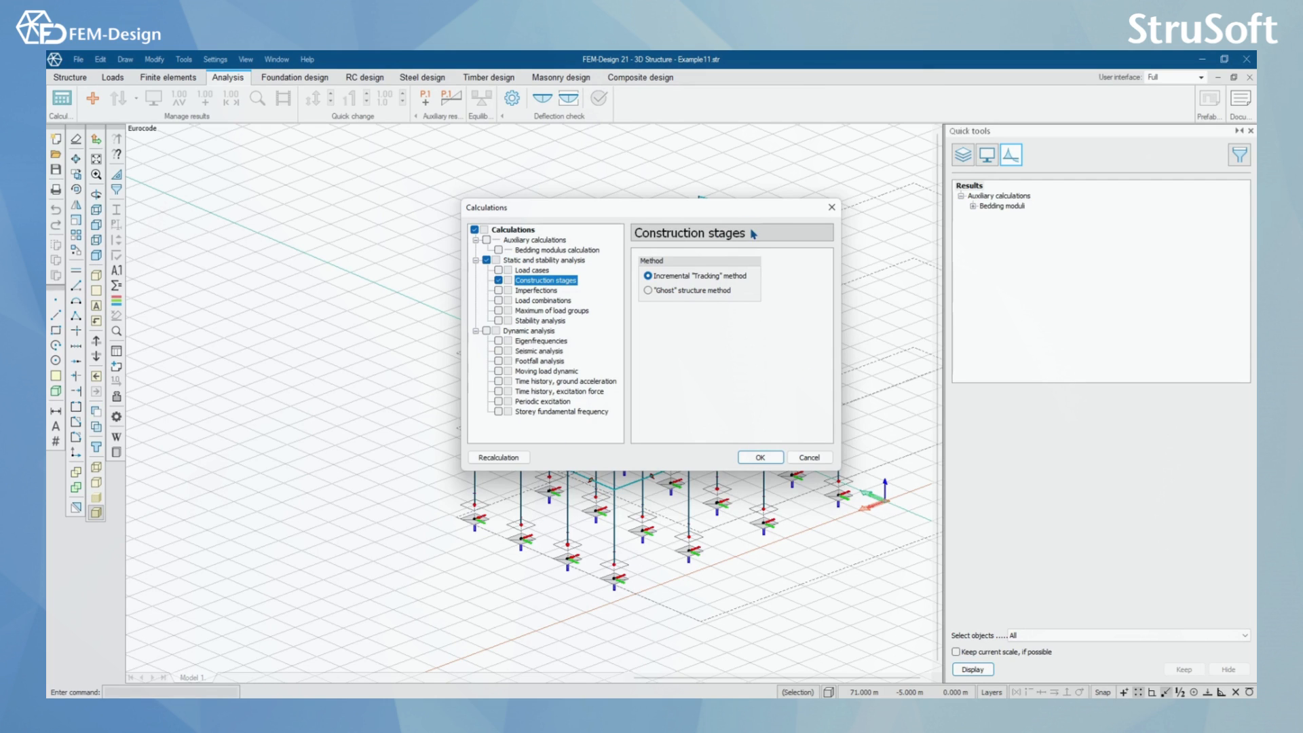
mouse_move(745, 230)
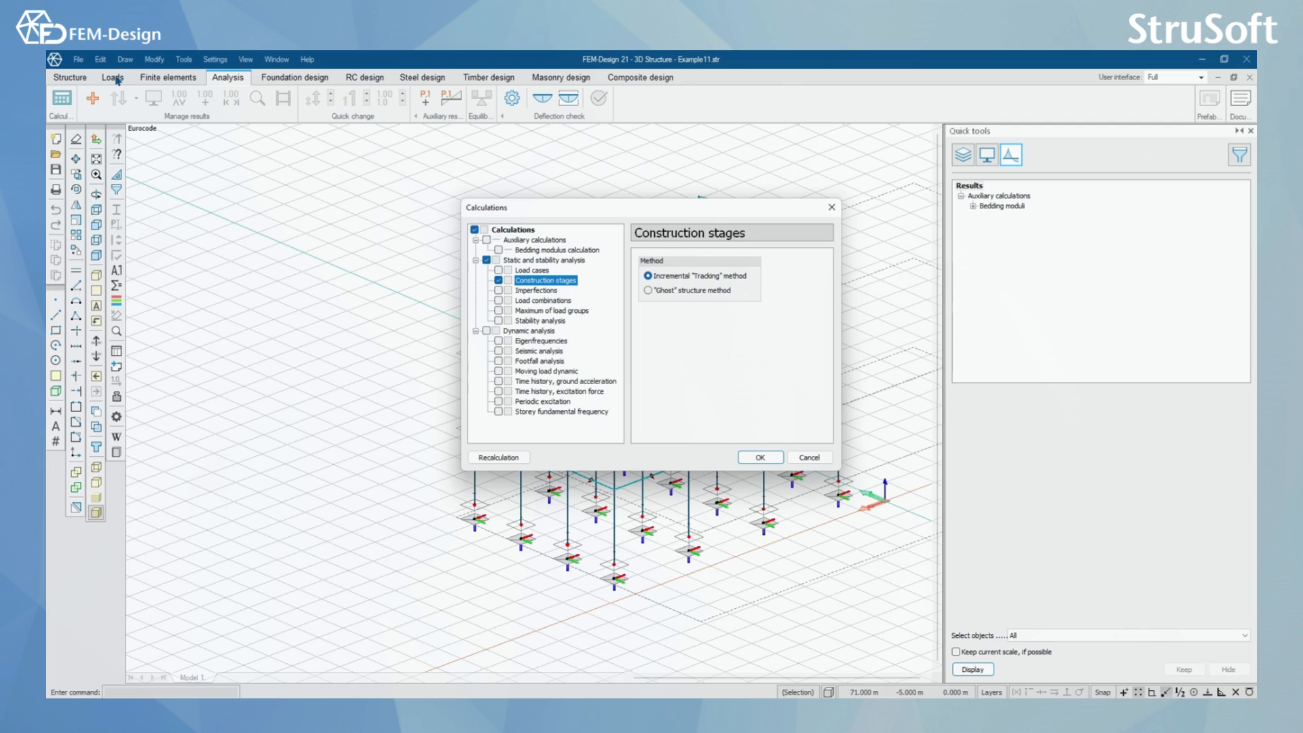
mouse_move(884, 297)
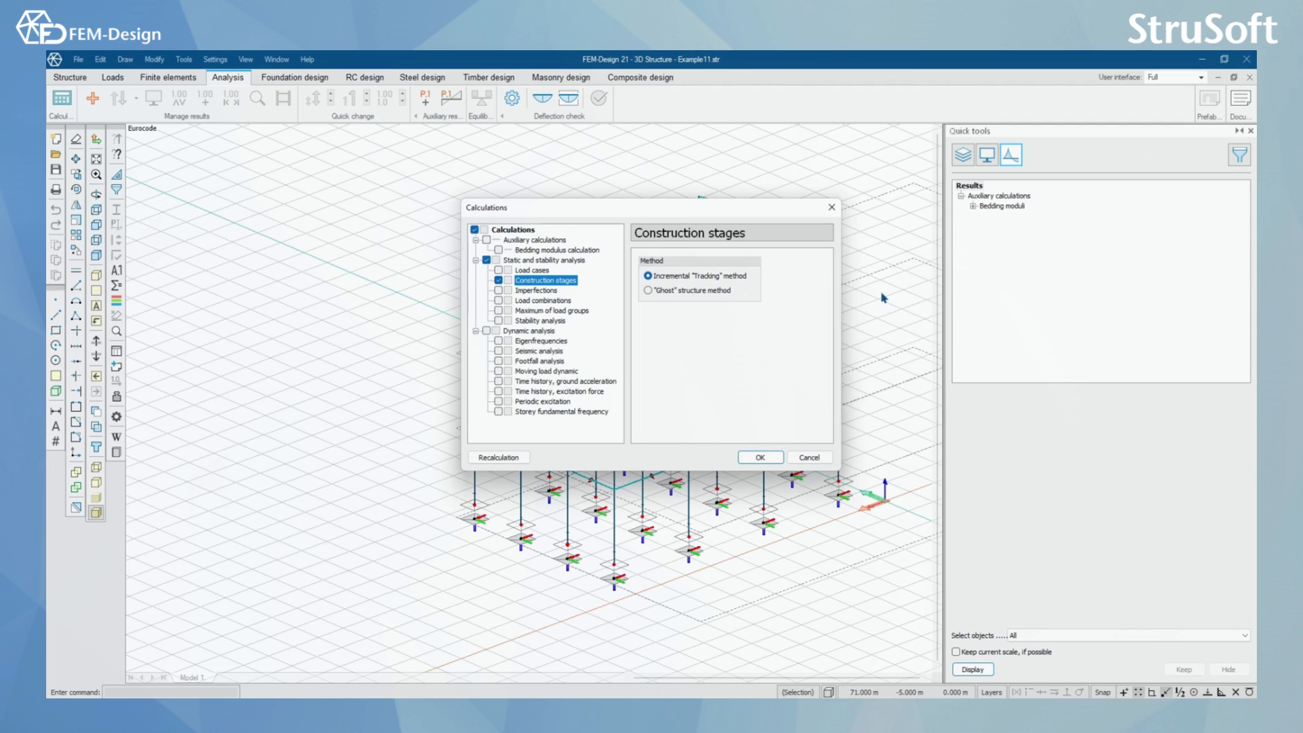
mouse_move(849, 528)
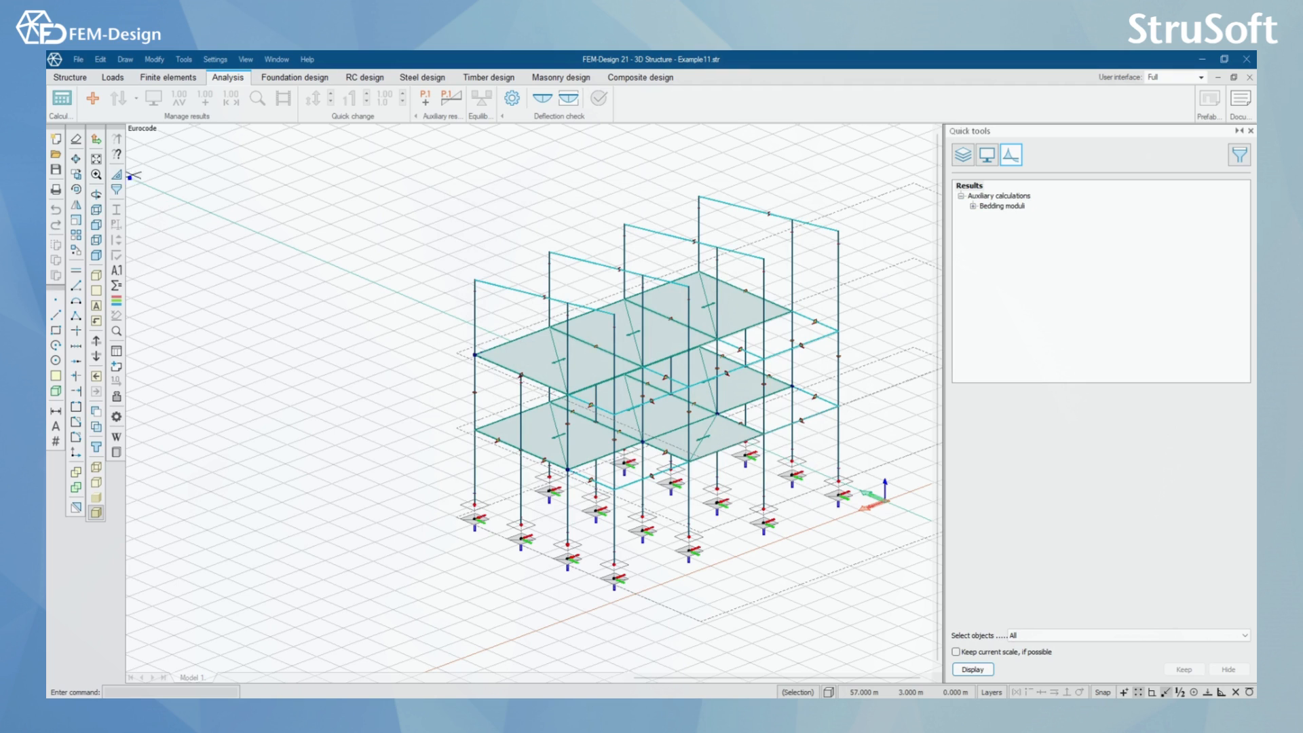
Bring up the Construction stages definition from the Structure tools, listing Storey 1 and Storey 2
click(69, 77)
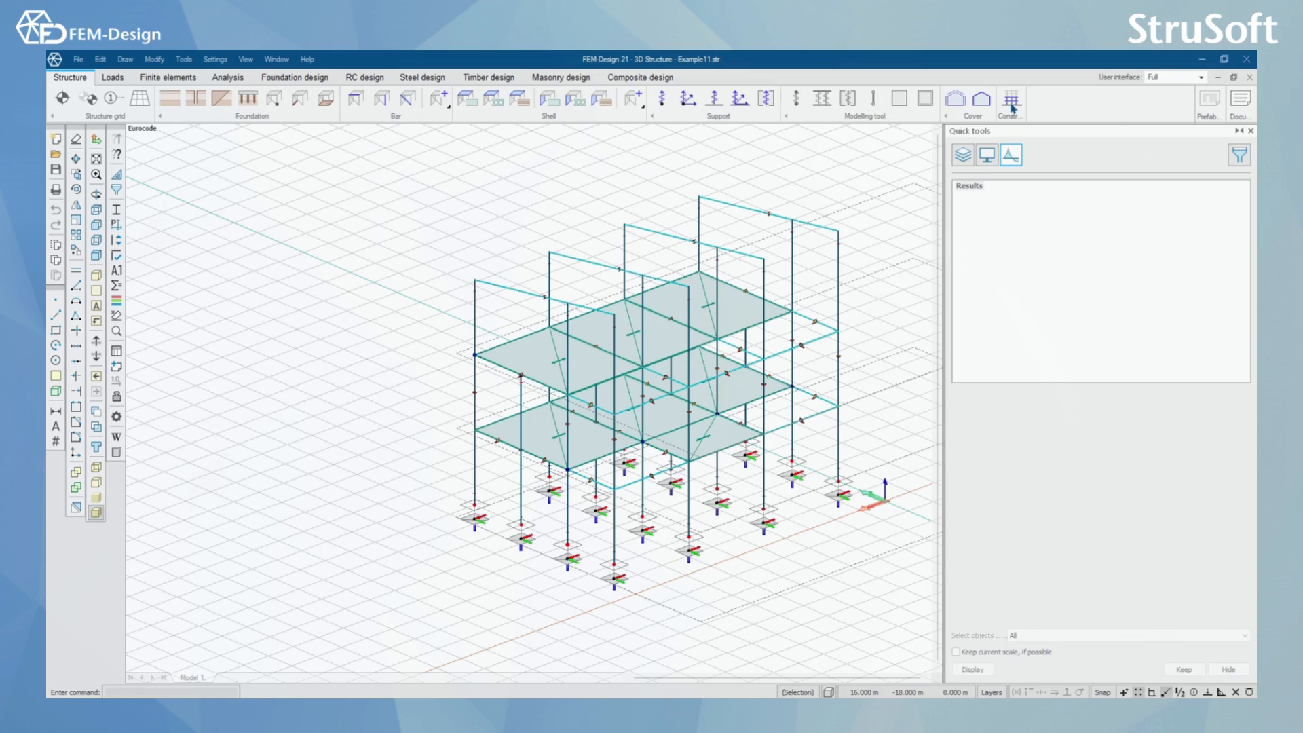
mouse_move(1010, 102)
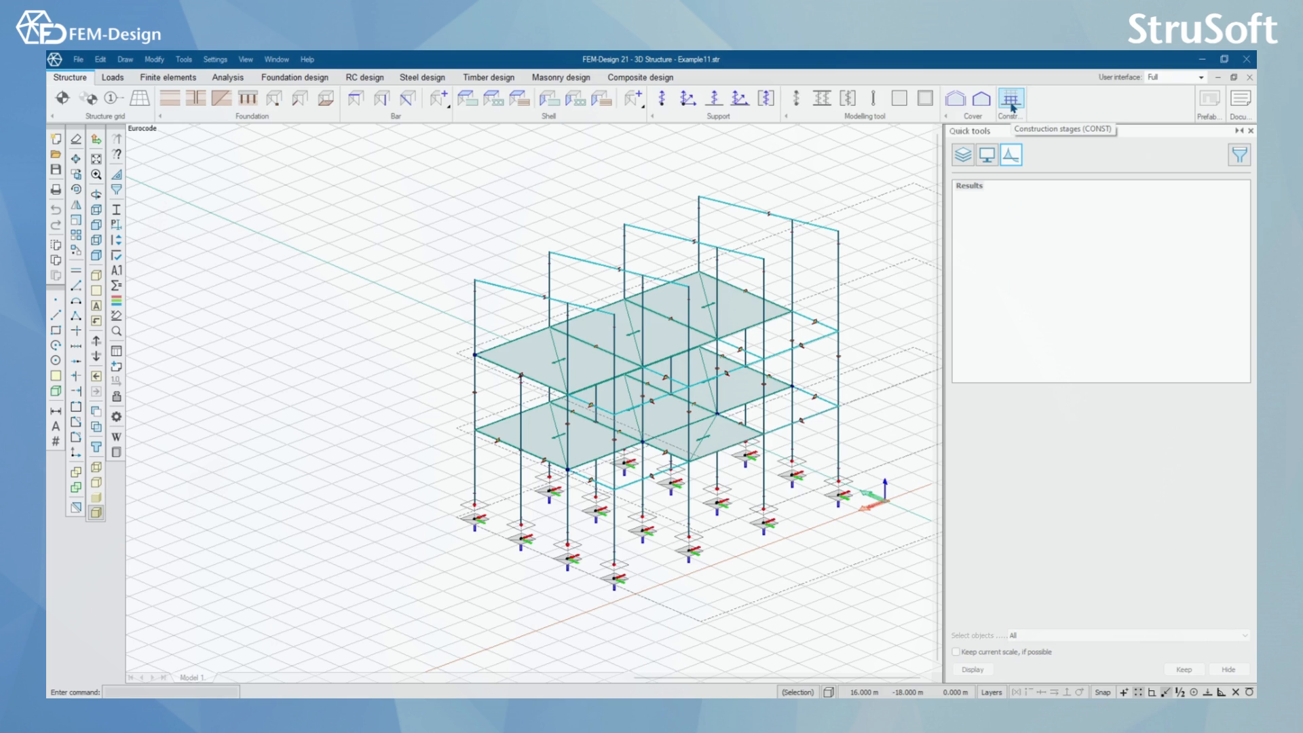
click(1010, 99)
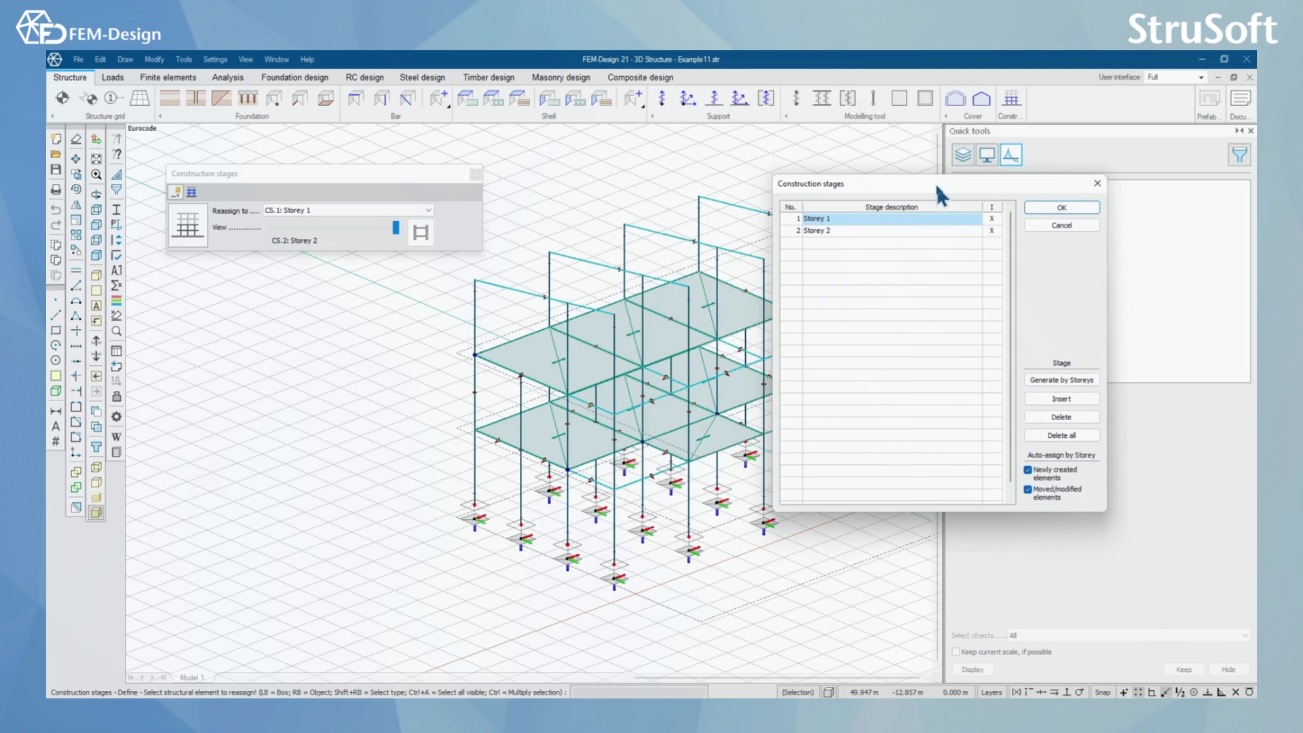
click(1062, 435)
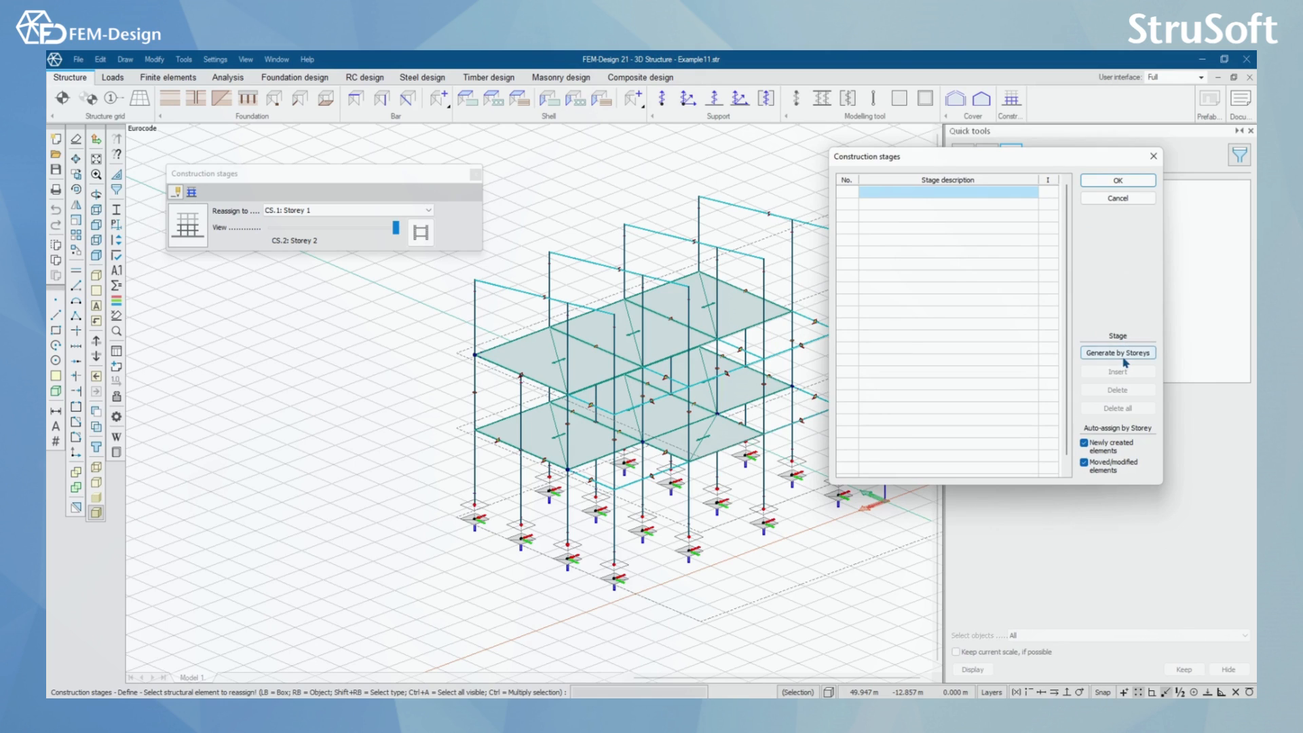
click(1117, 352)
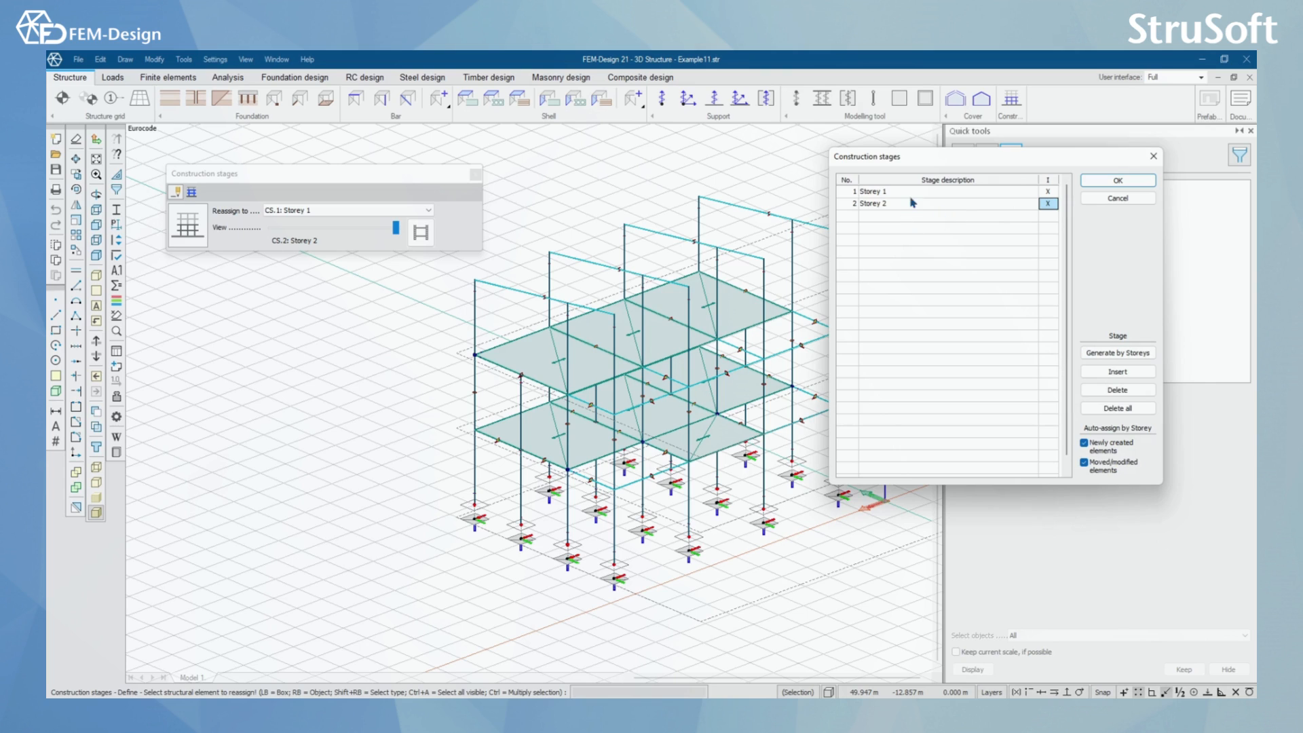
click(1117, 372)
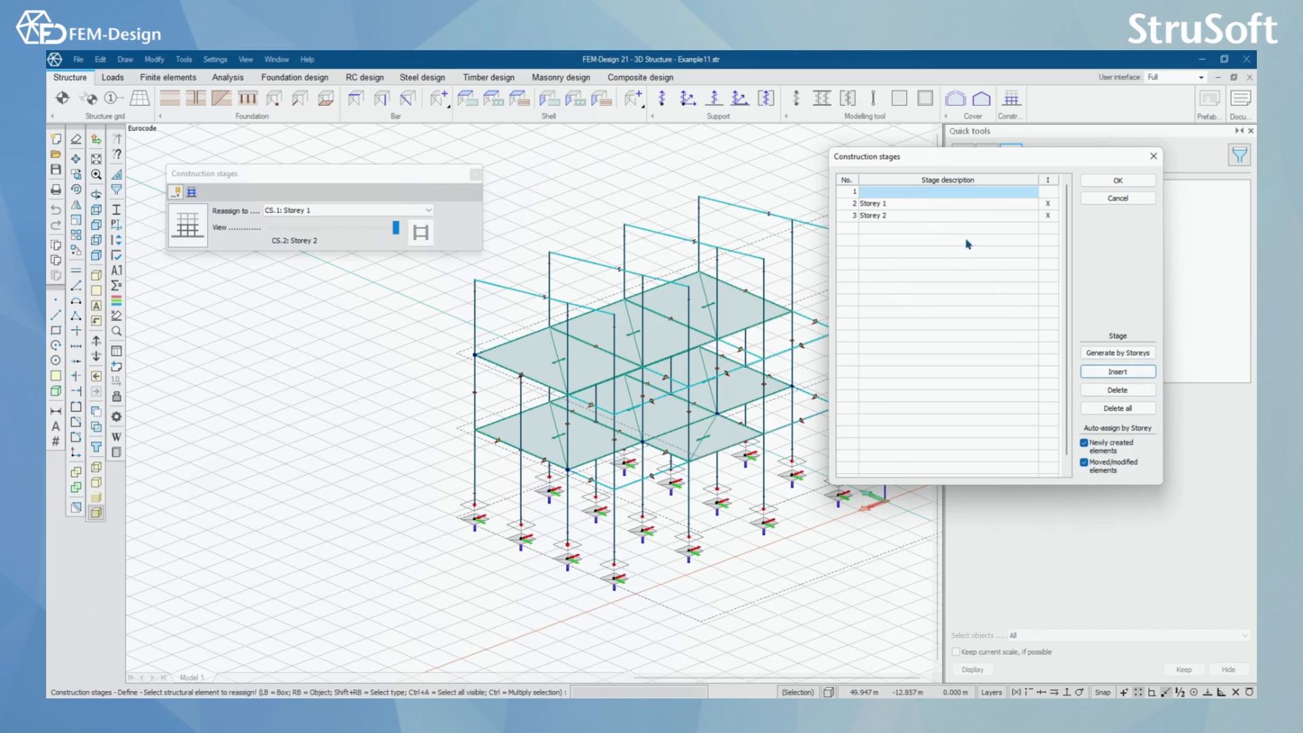
click(1117, 389)
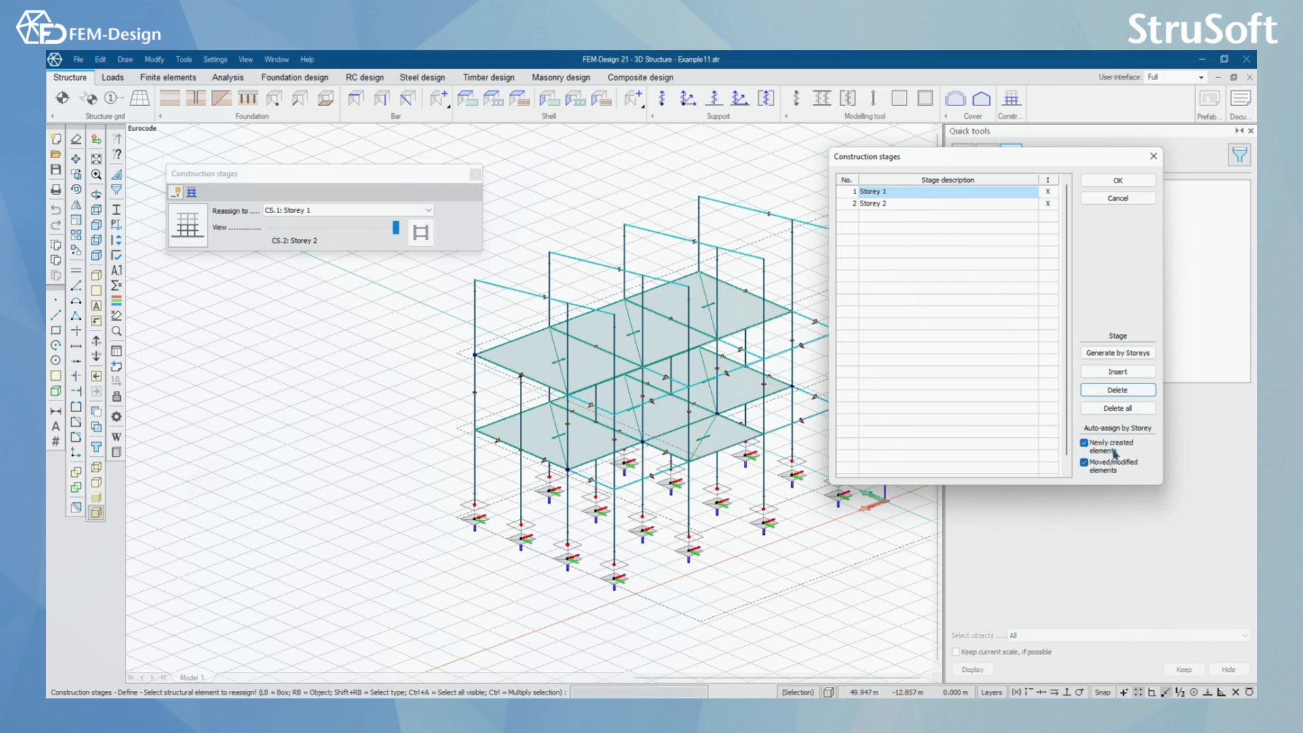
mouse_move(1162, 459)
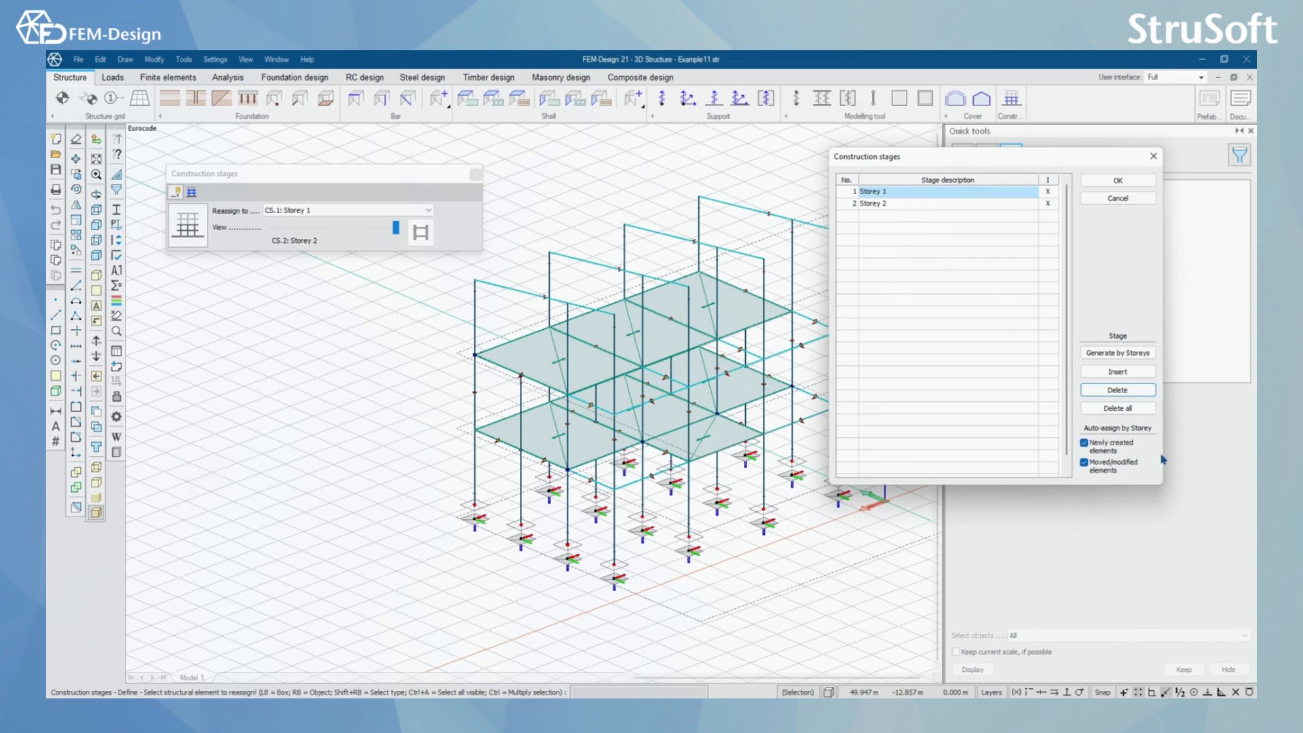
mouse_move(1112, 433)
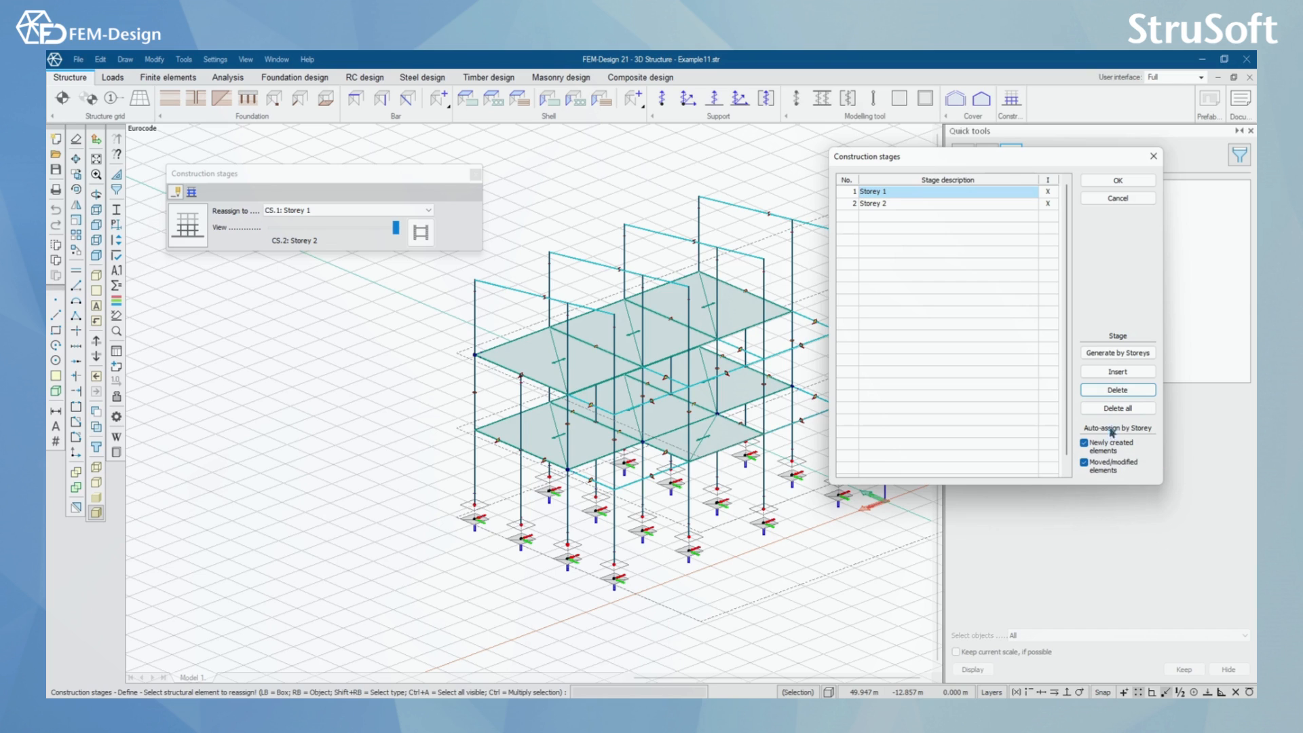
mouse_move(1112, 472)
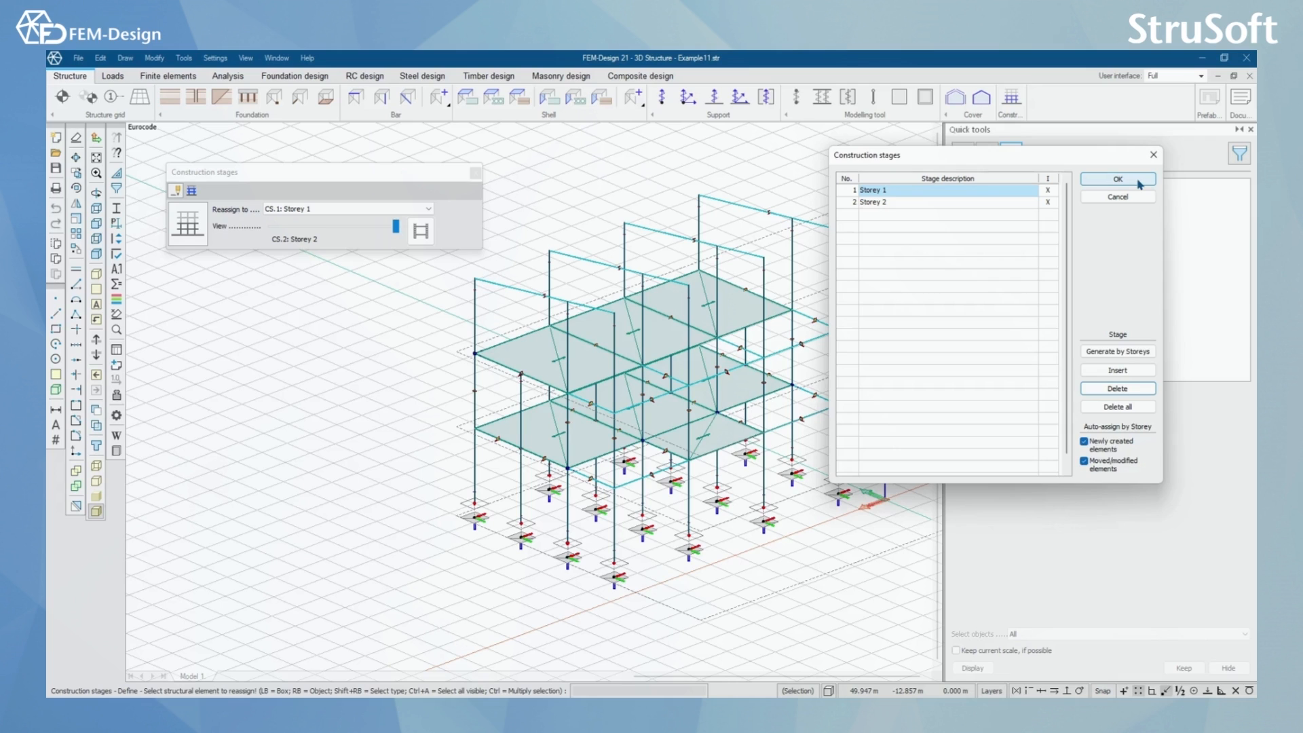
Confirm the stage list and show stage CS.1: Storey 1, then animate the stages
click(1118, 179)
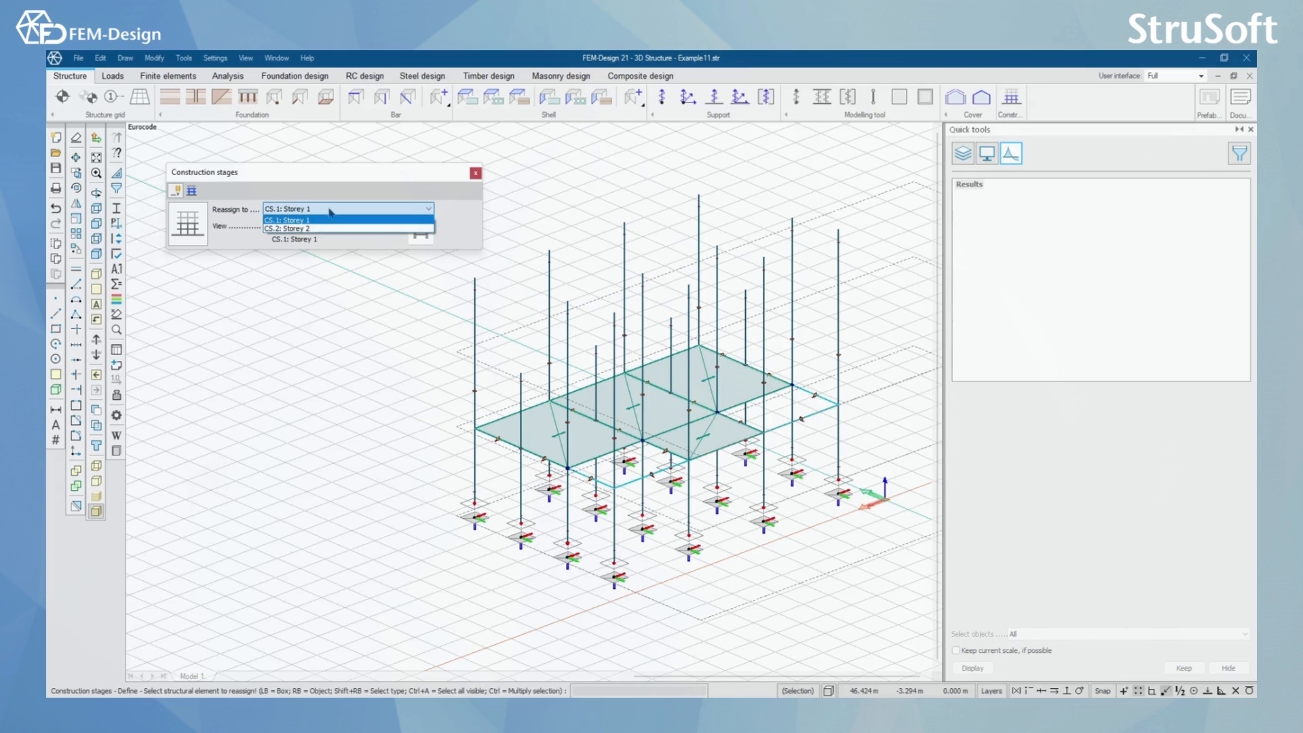
click(290, 209)
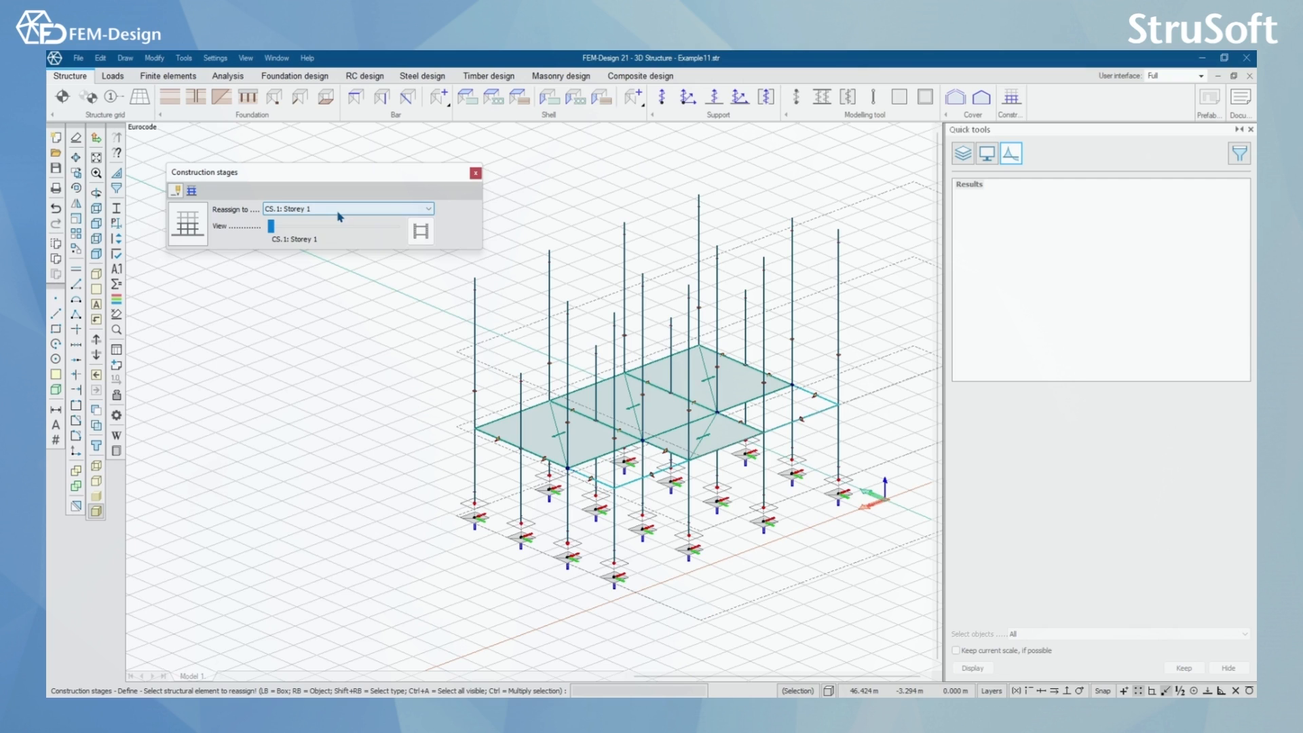
drag(270, 227, 391, 227)
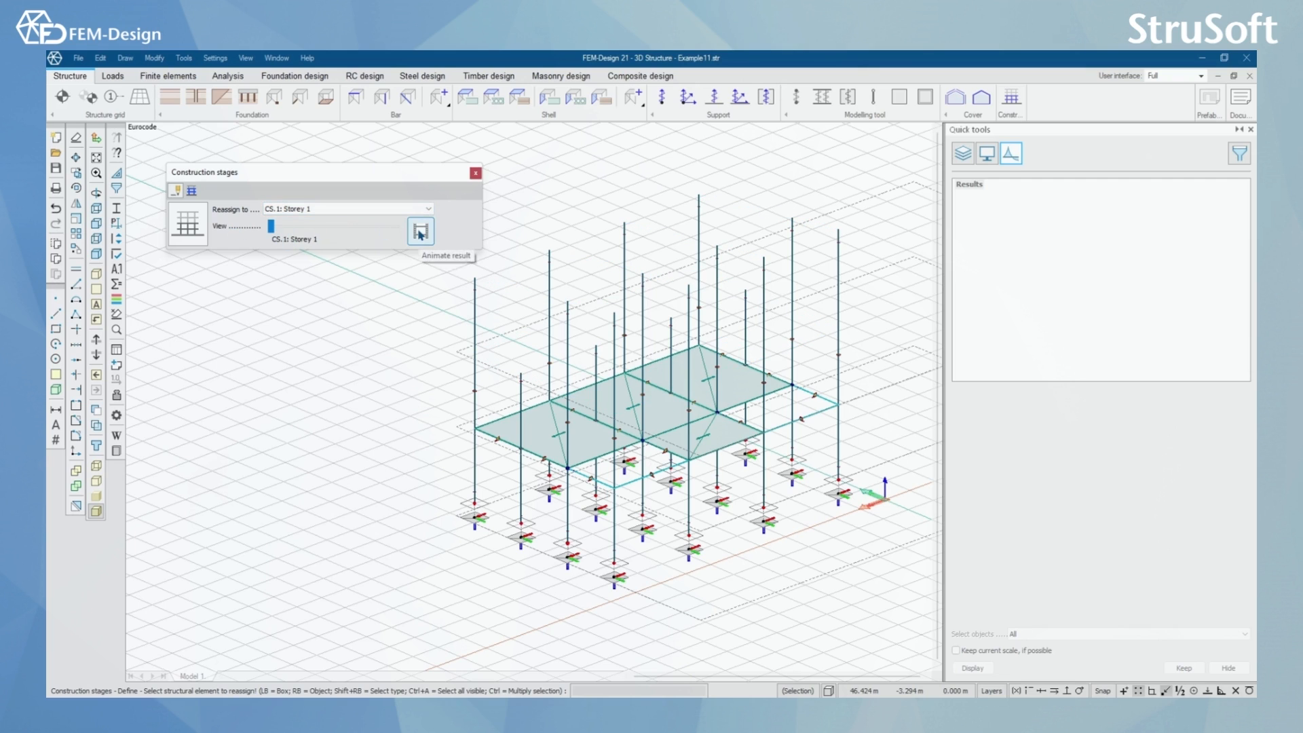
click(420, 231)
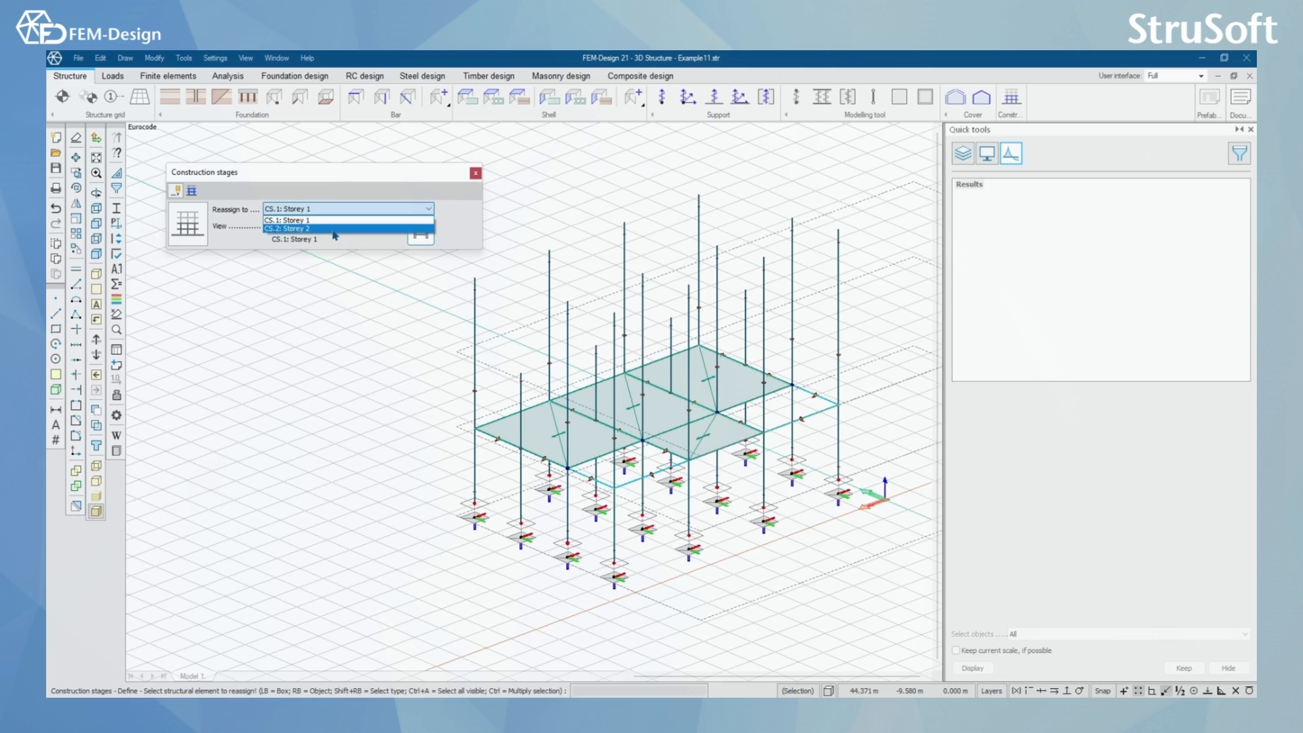
Move the view to CS.2: Storey 2 and replay the stage-by-stage build-up
click(288, 228)
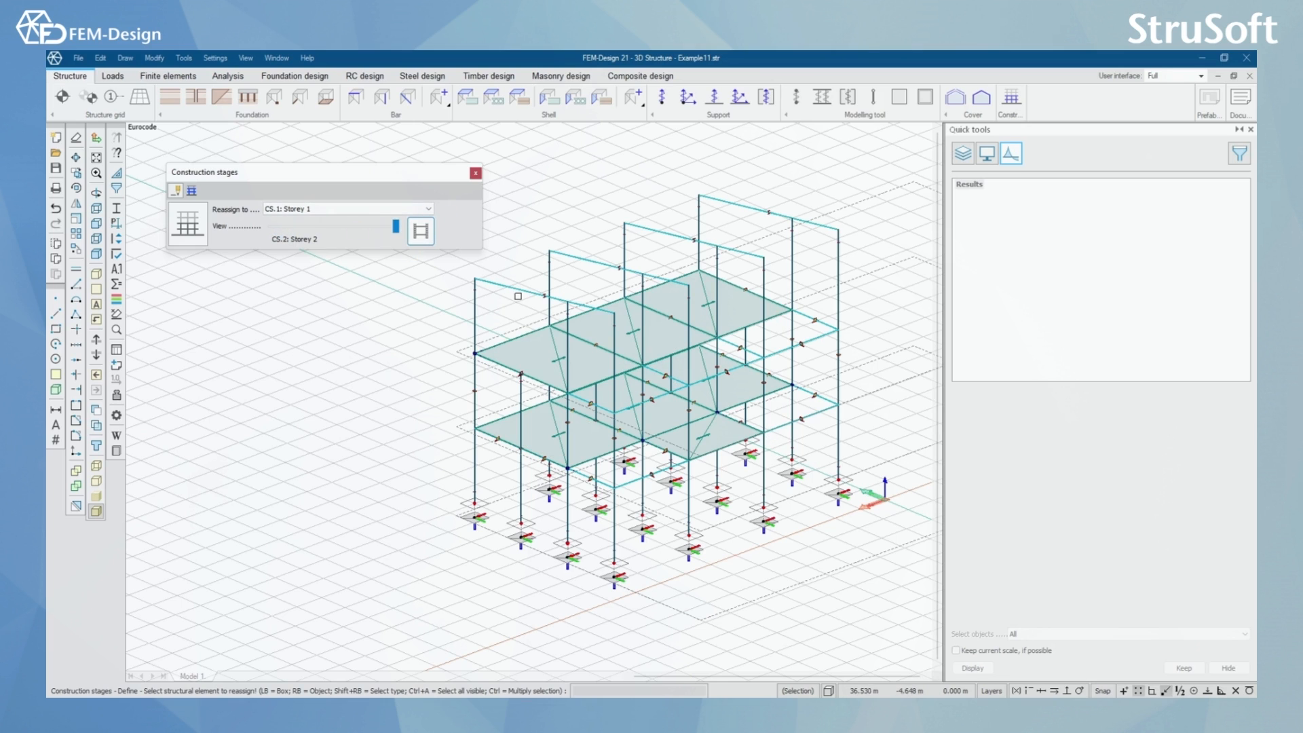
click(419, 230)
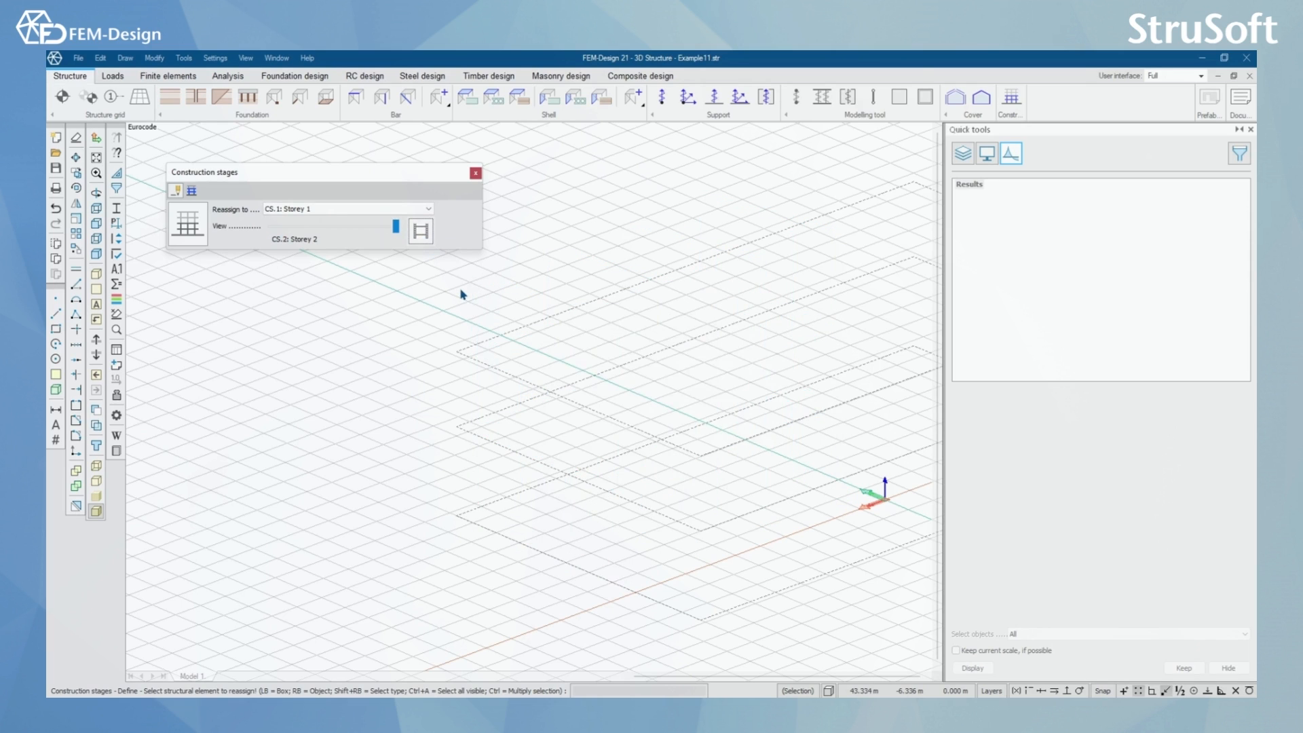
mouse_move(395, 346)
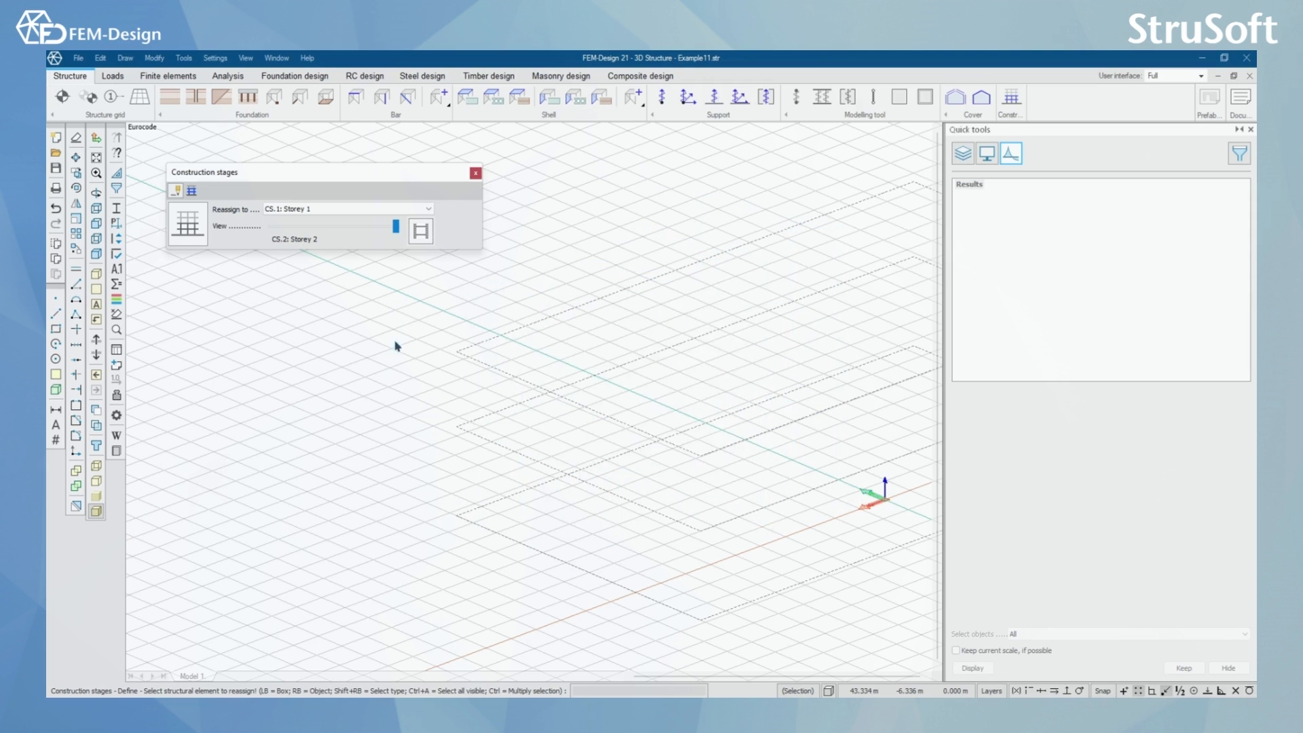
mouse_move(423, 216)
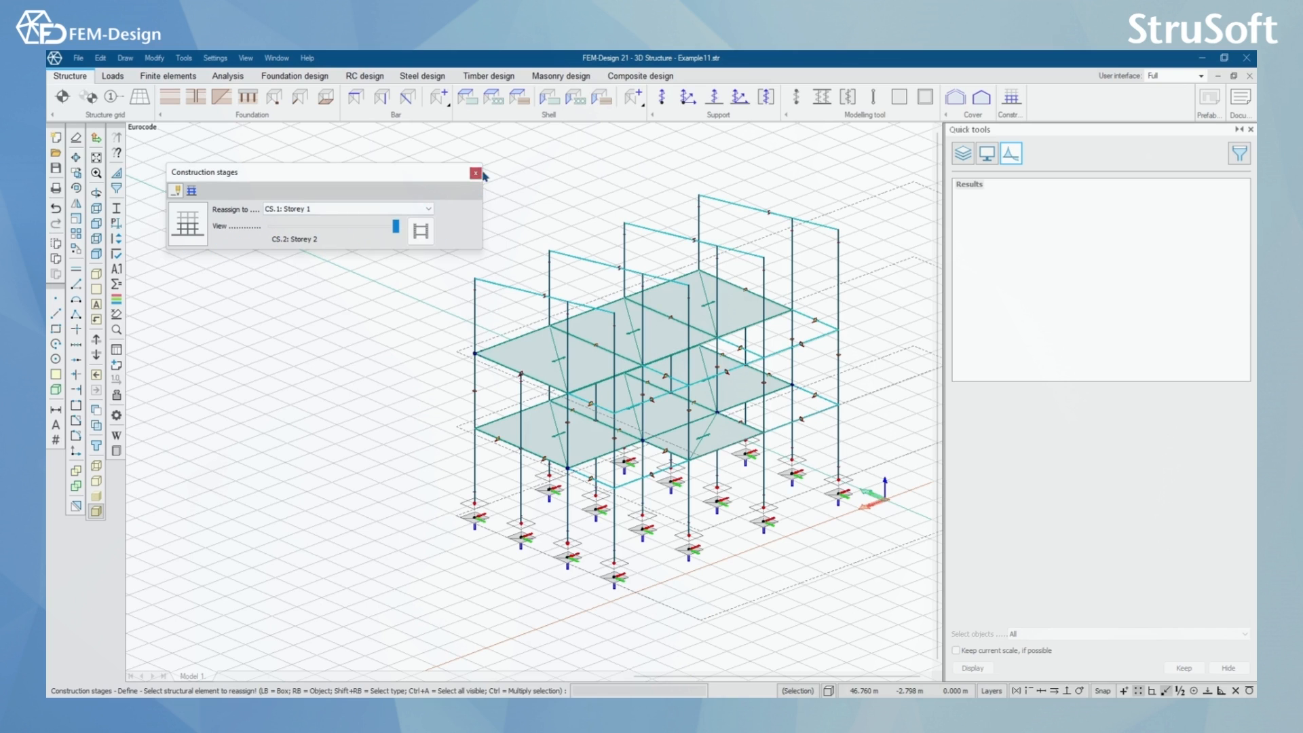
Close the Construction stages toolbar and switch to the Loads tools
click(475, 172)
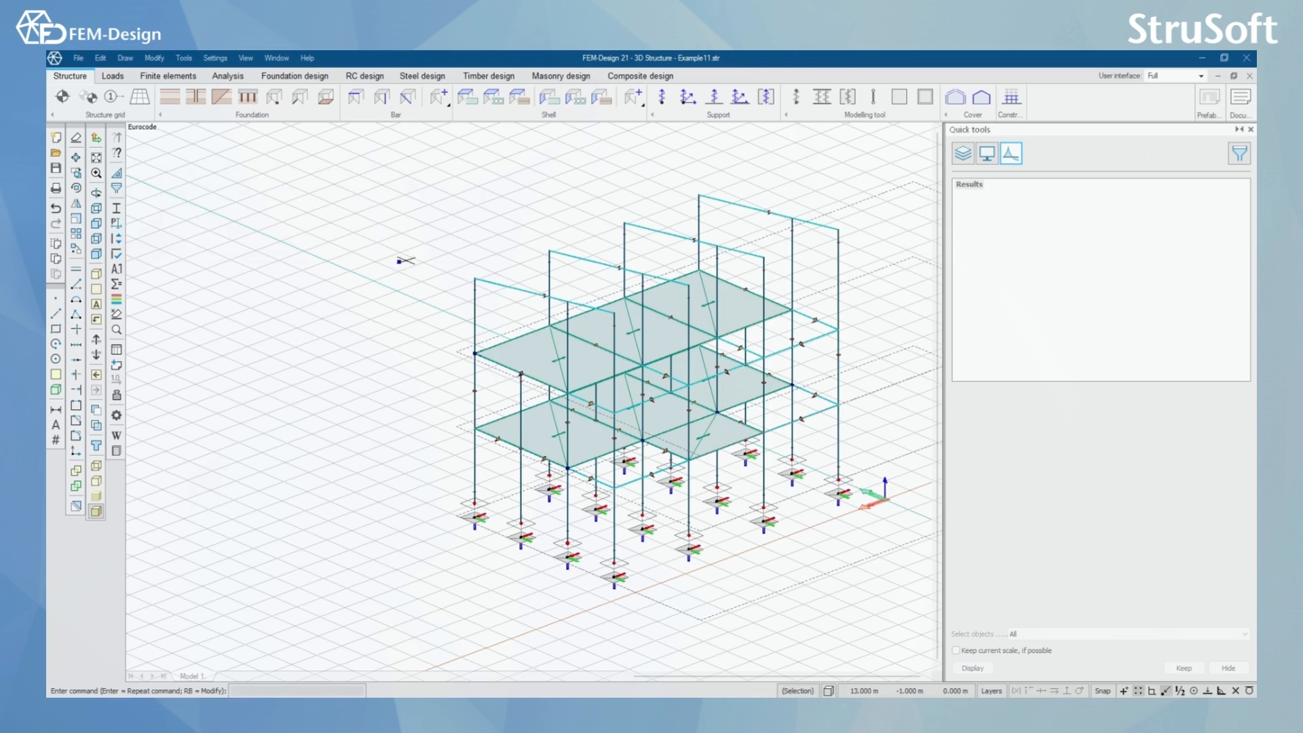
click(113, 76)
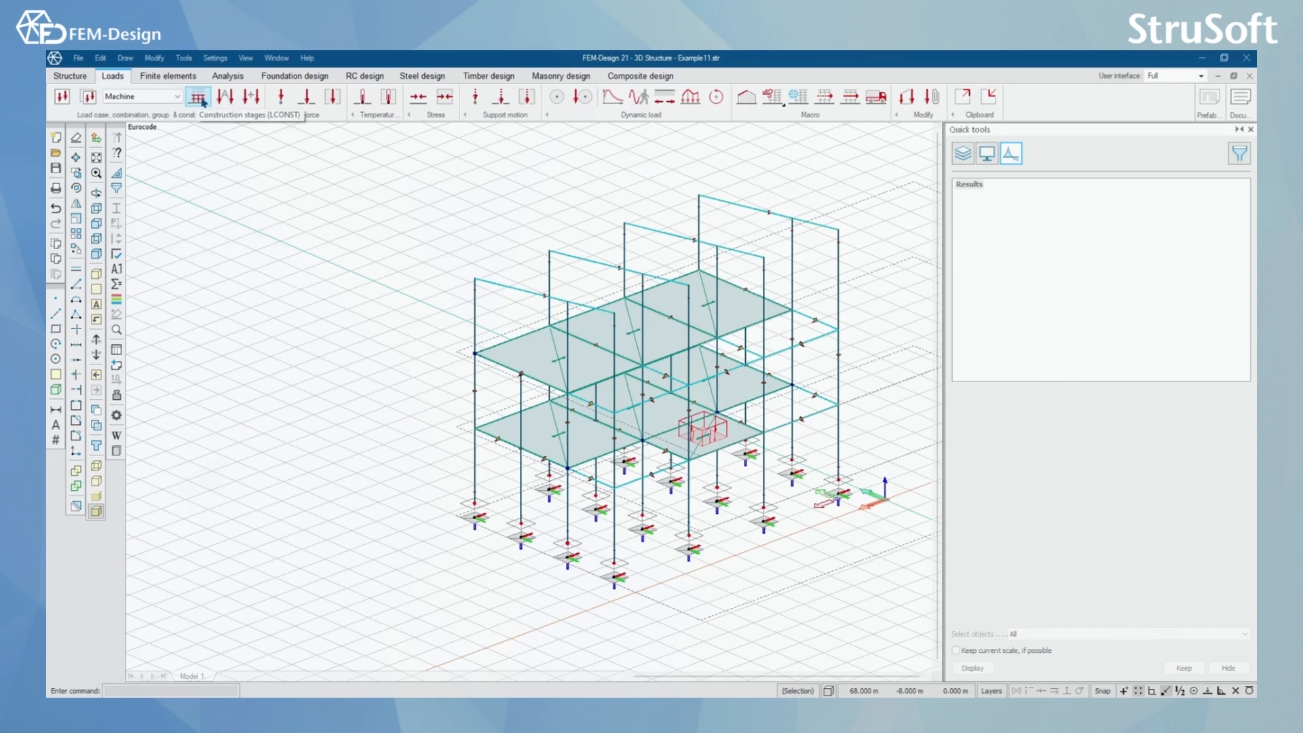
Add DeadLoad and Machine as Storey 1's activated load cases, factor 1.00 from this stage on
click(198, 96)
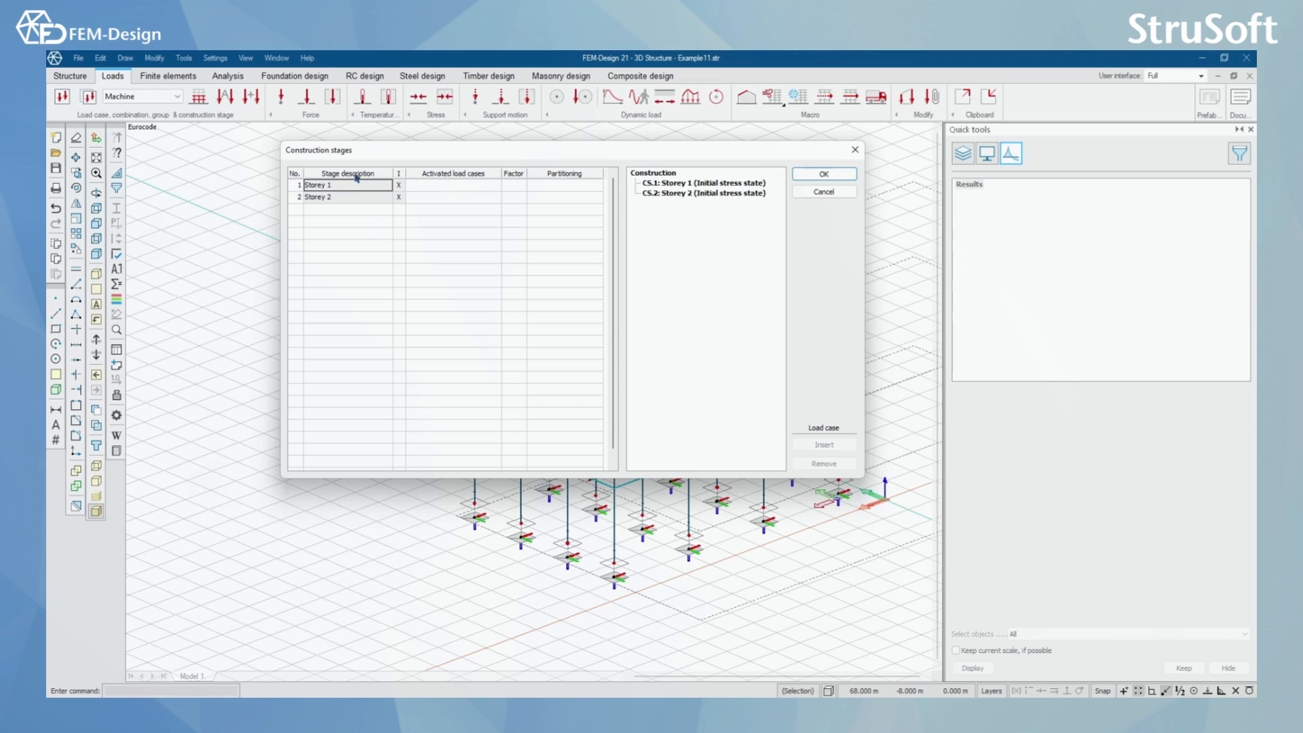
mouse_move(376, 181)
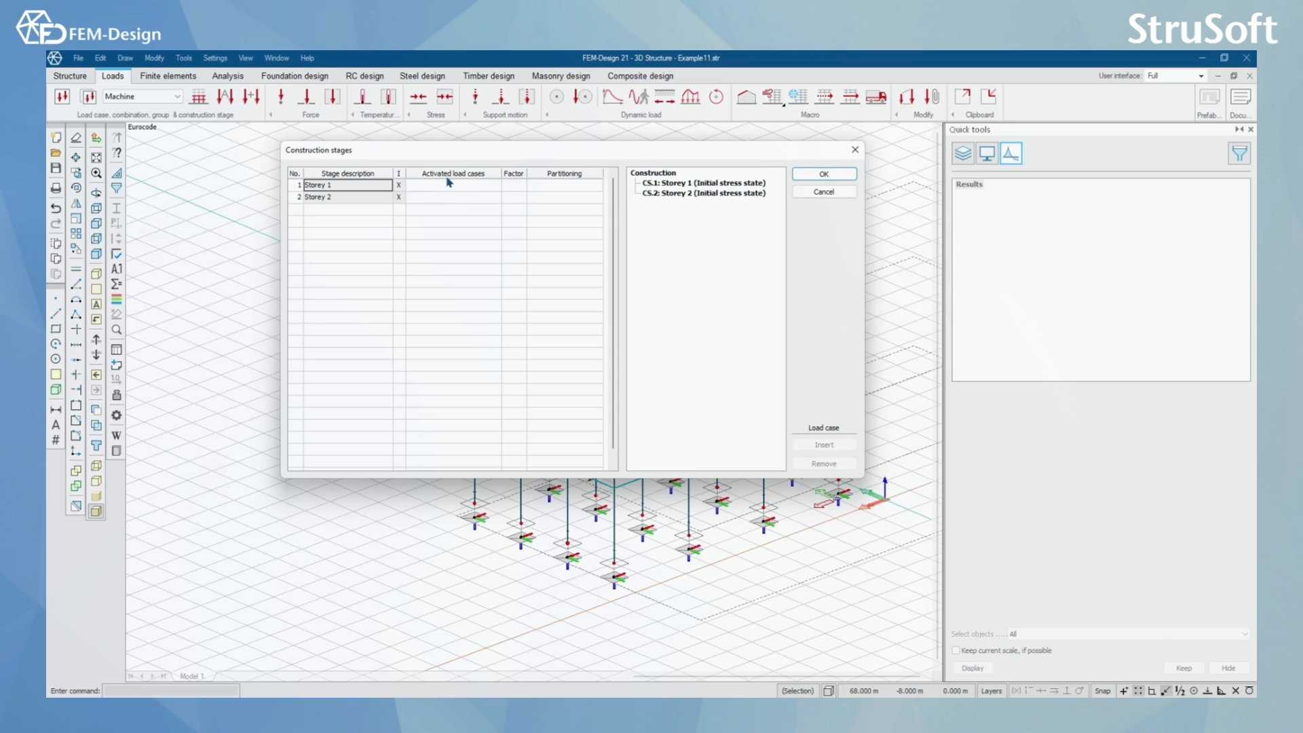
mouse_move(452, 175)
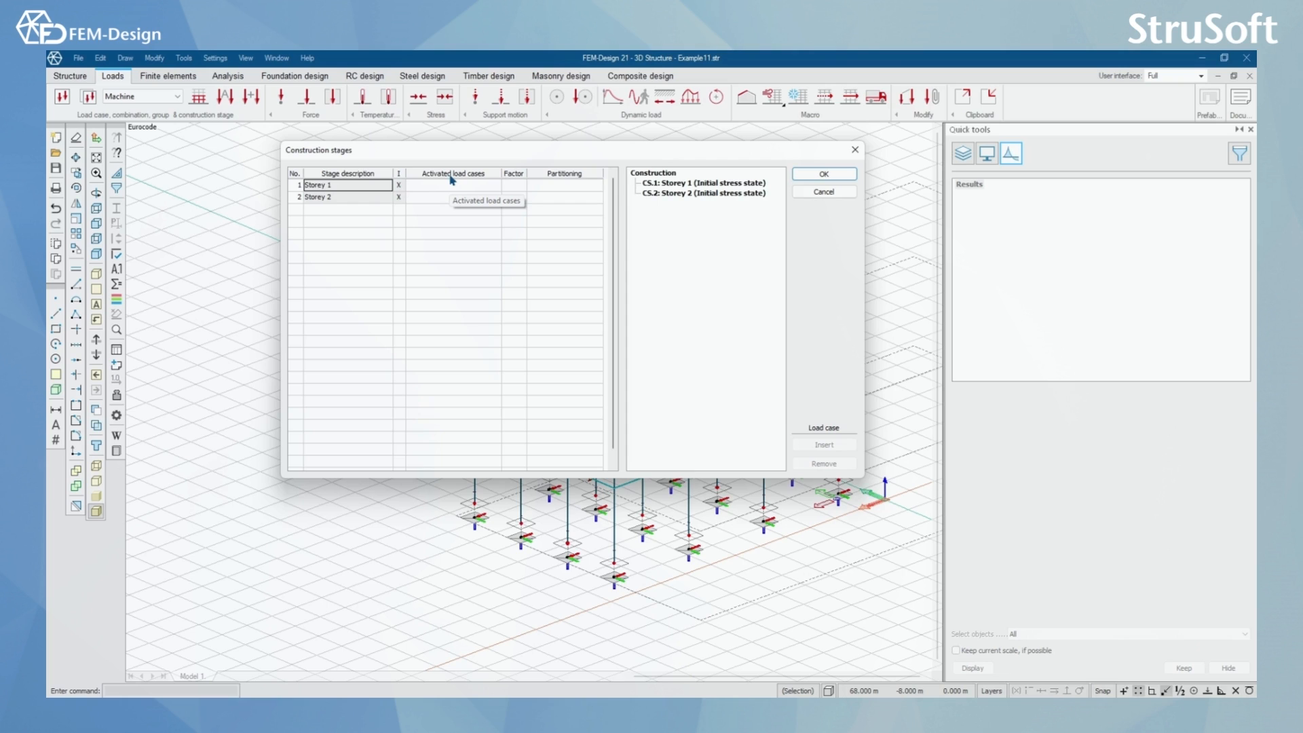
mouse_move(515, 176)
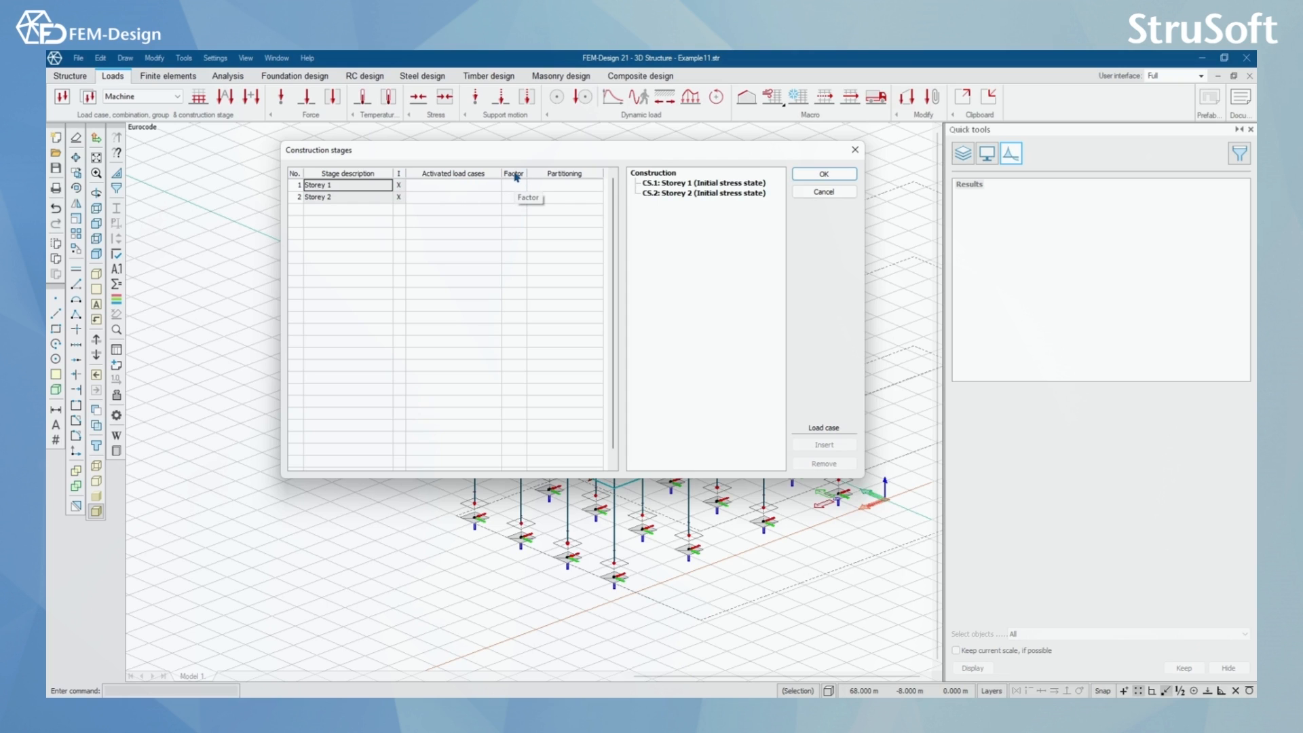
mouse_move(560, 179)
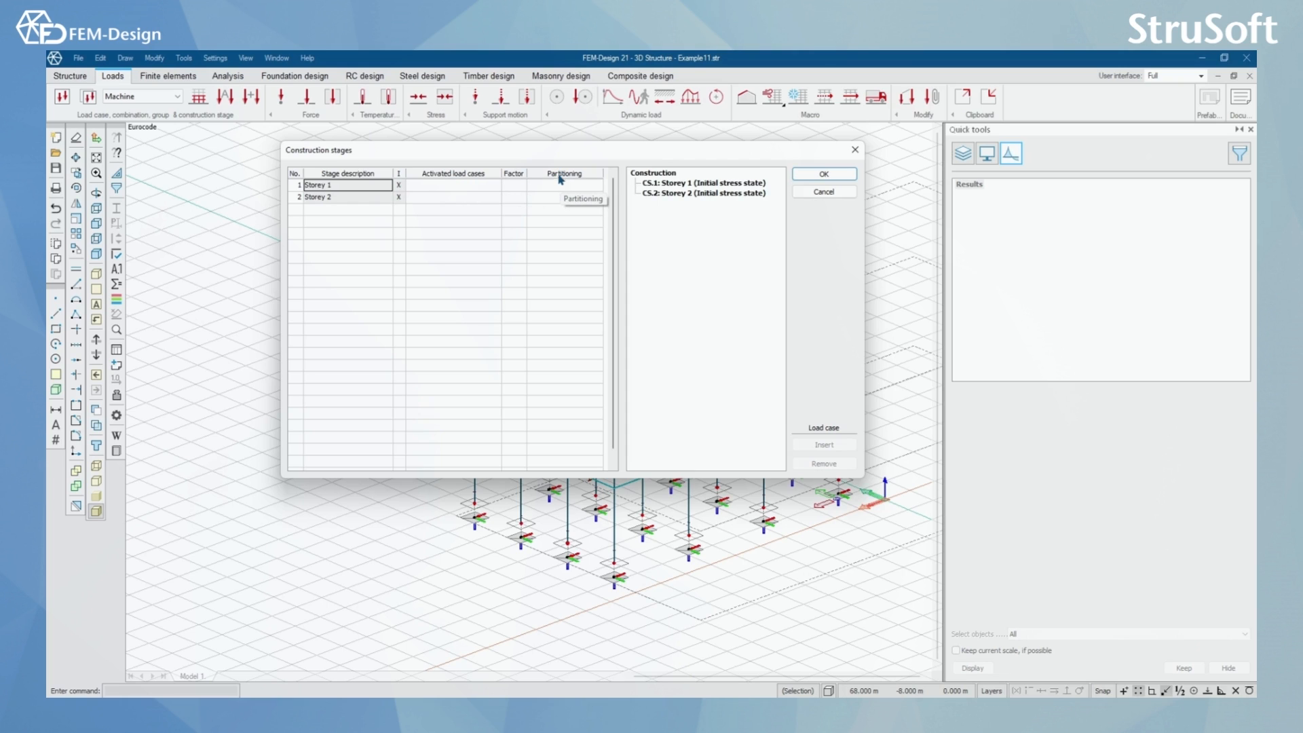
click(453, 184)
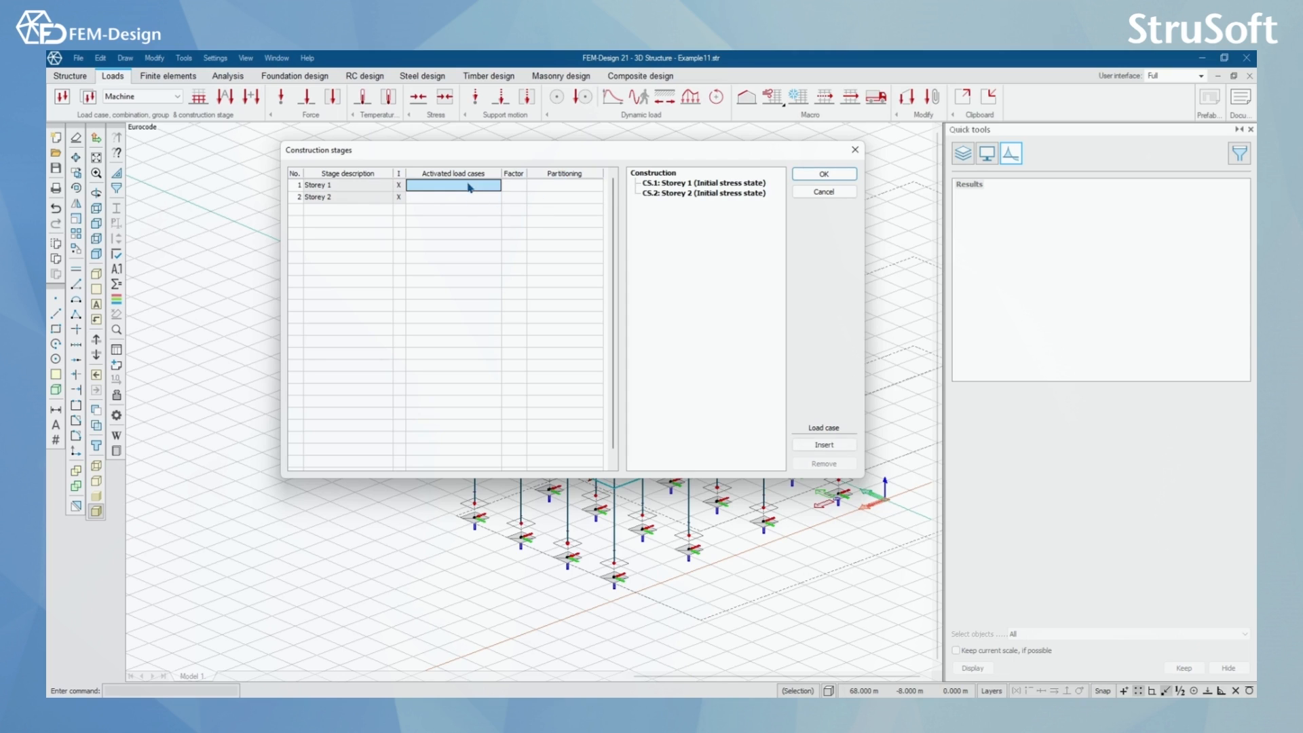
mouse_move(751, 325)
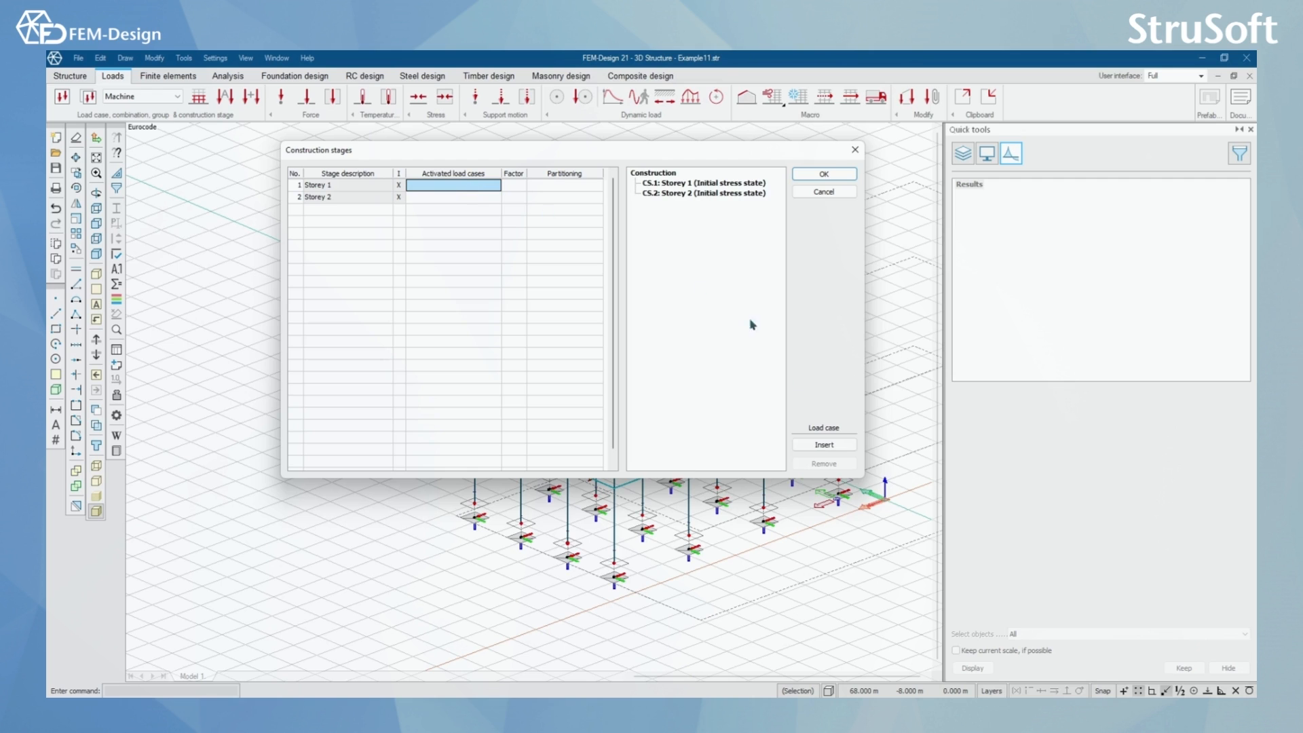
click(453, 184)
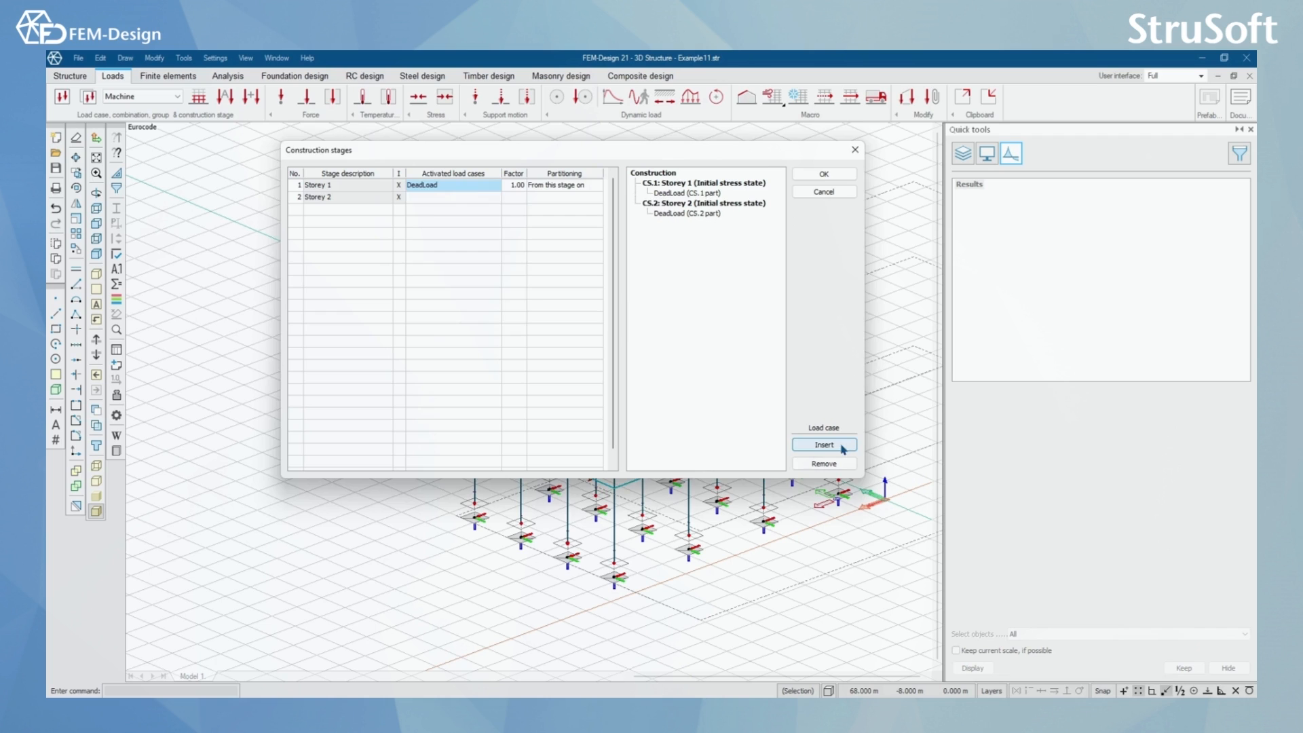
click(823, 444)
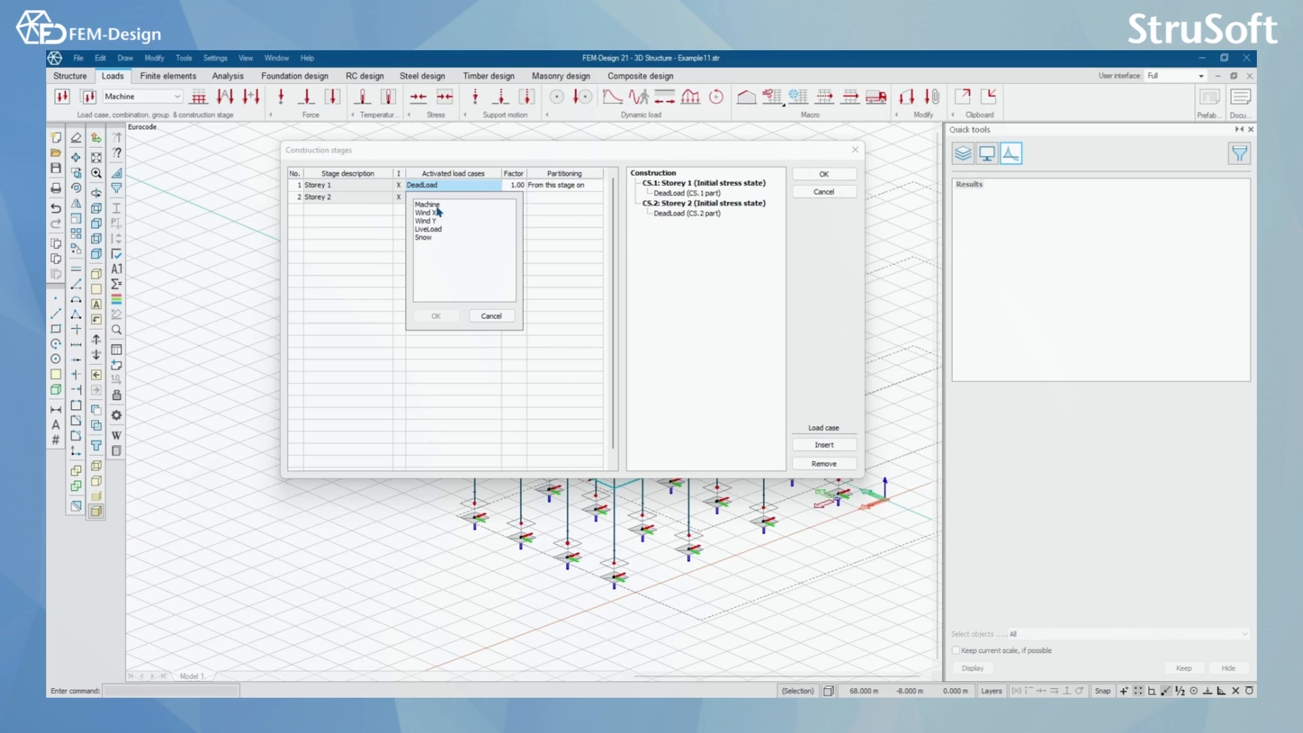
click(427, 205)
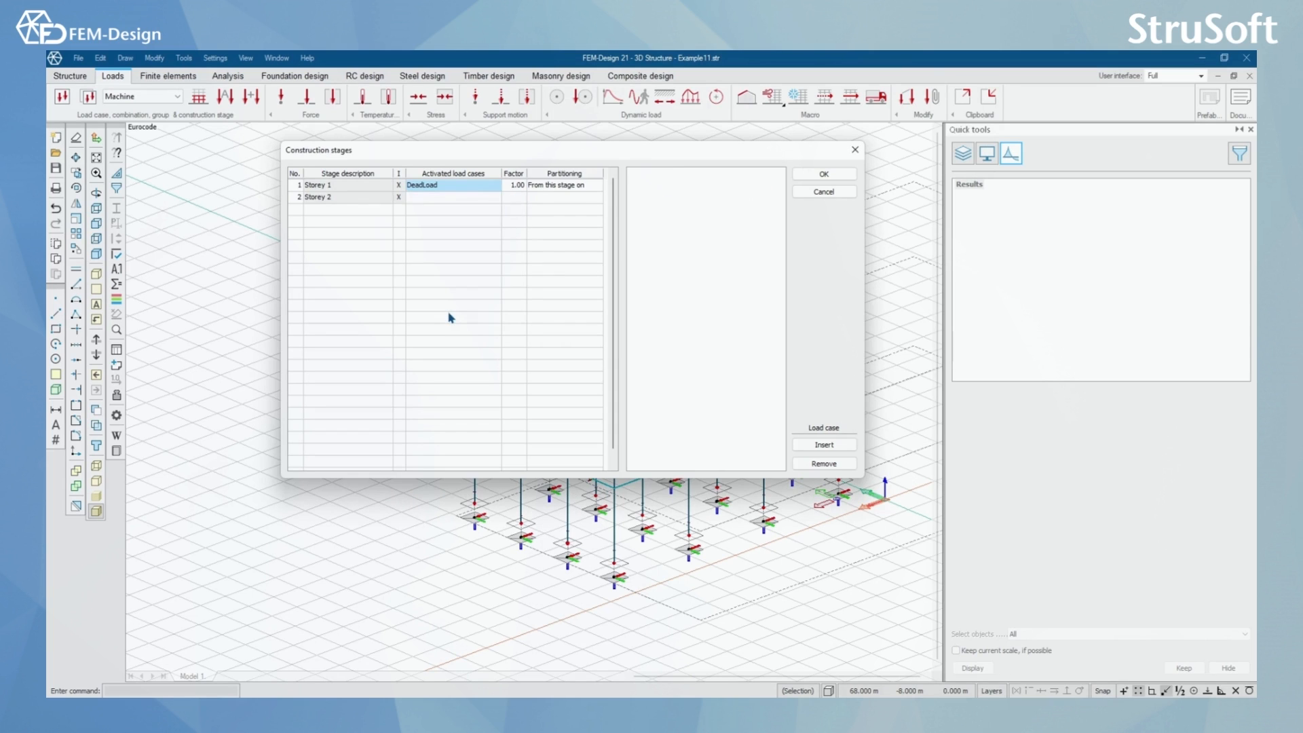
click(824, 444)
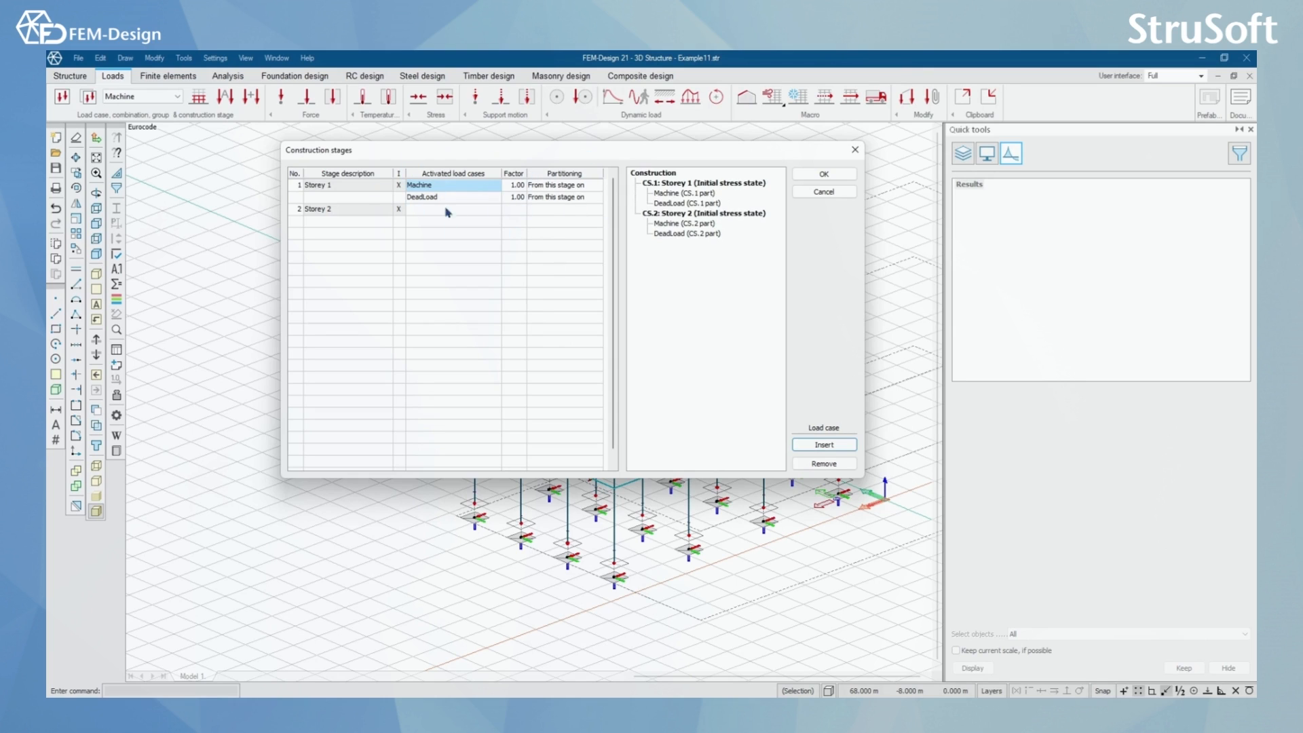
mouse_move(501, 210)
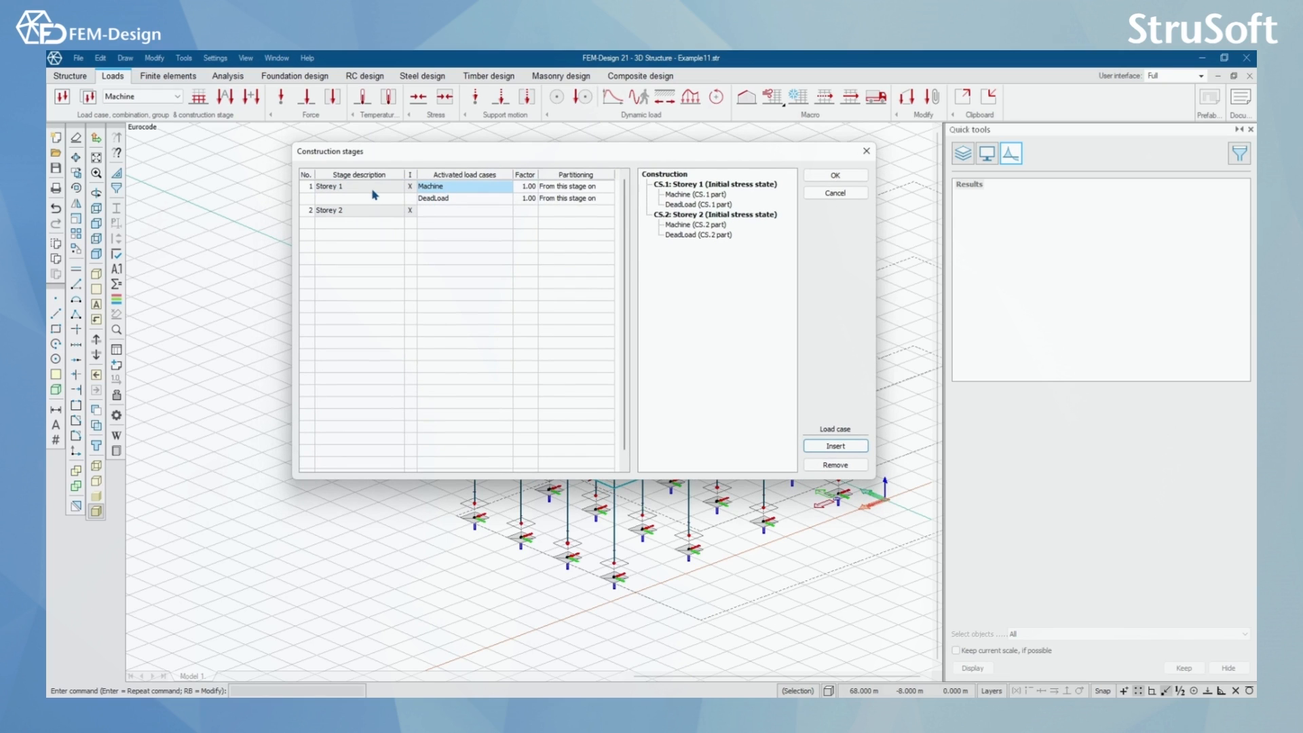
mouse_move(357, 194)
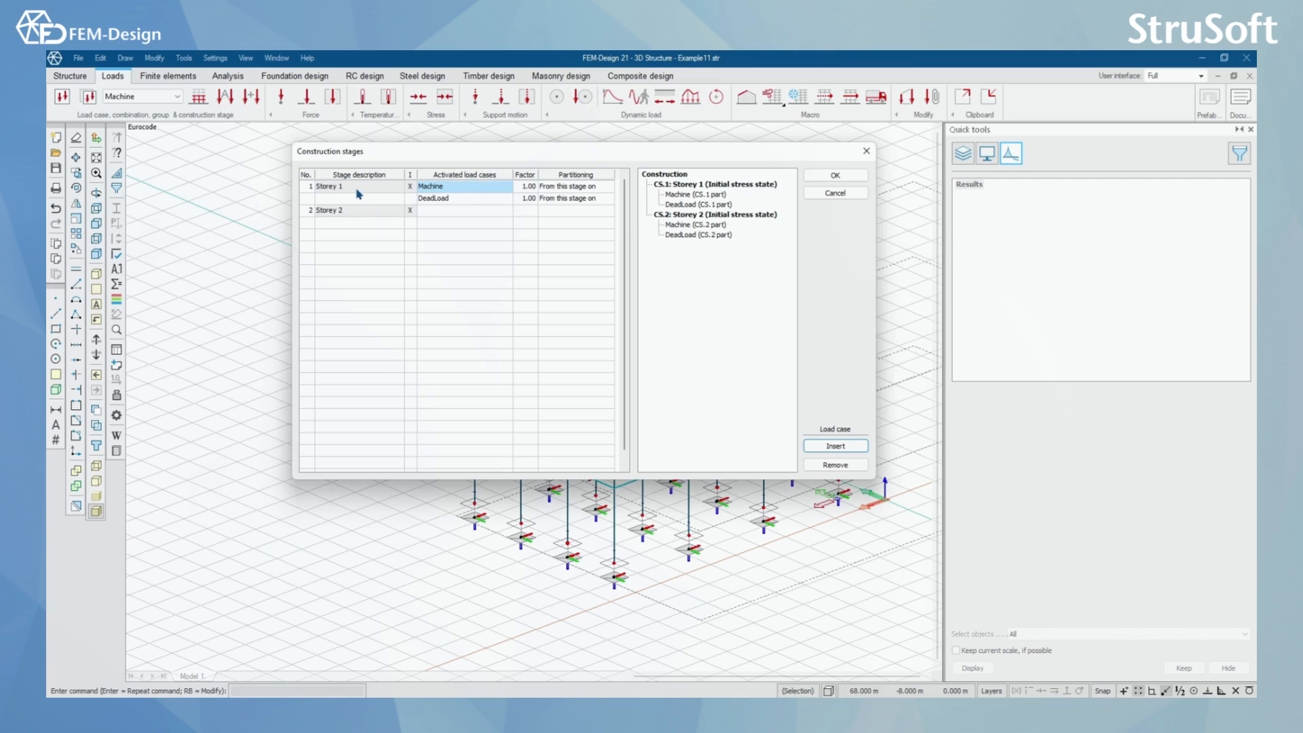
mouse_move(486, 217)
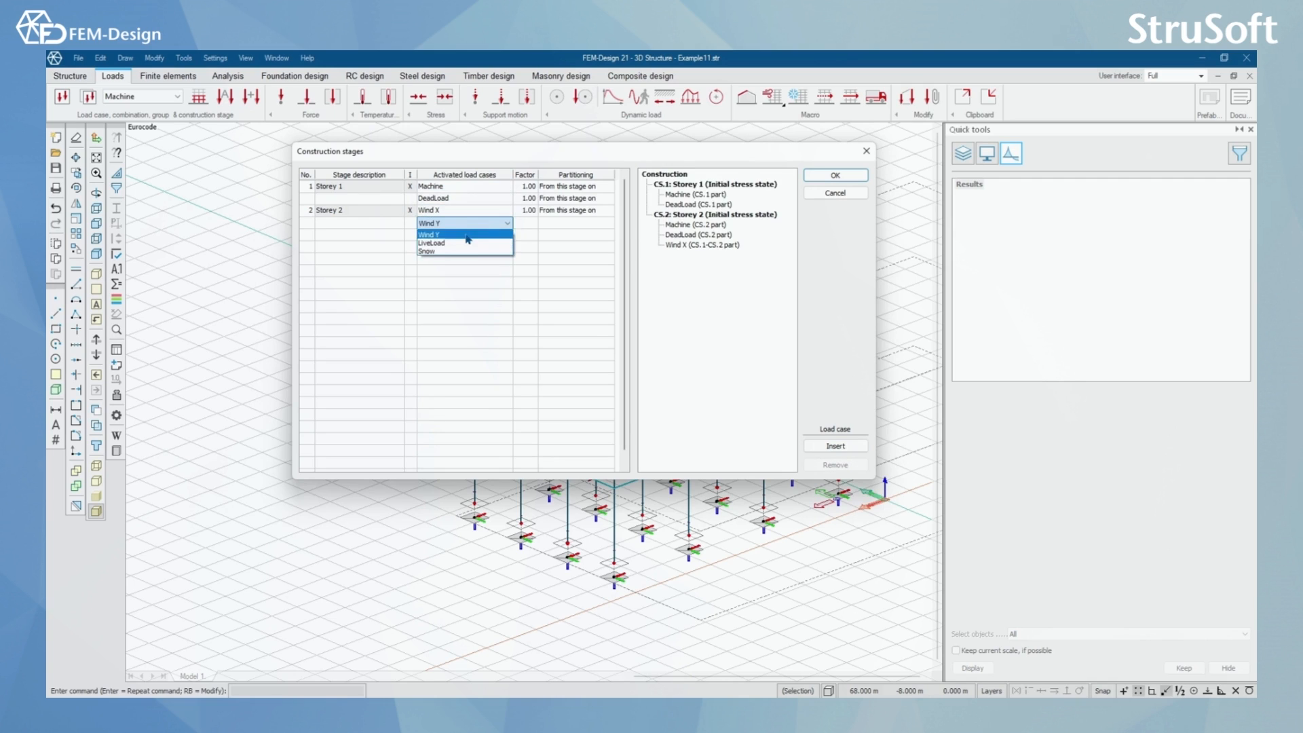
Add Wind Y to Storey 2's activated load cases and confirm the stage load assignments
click(428, 234)
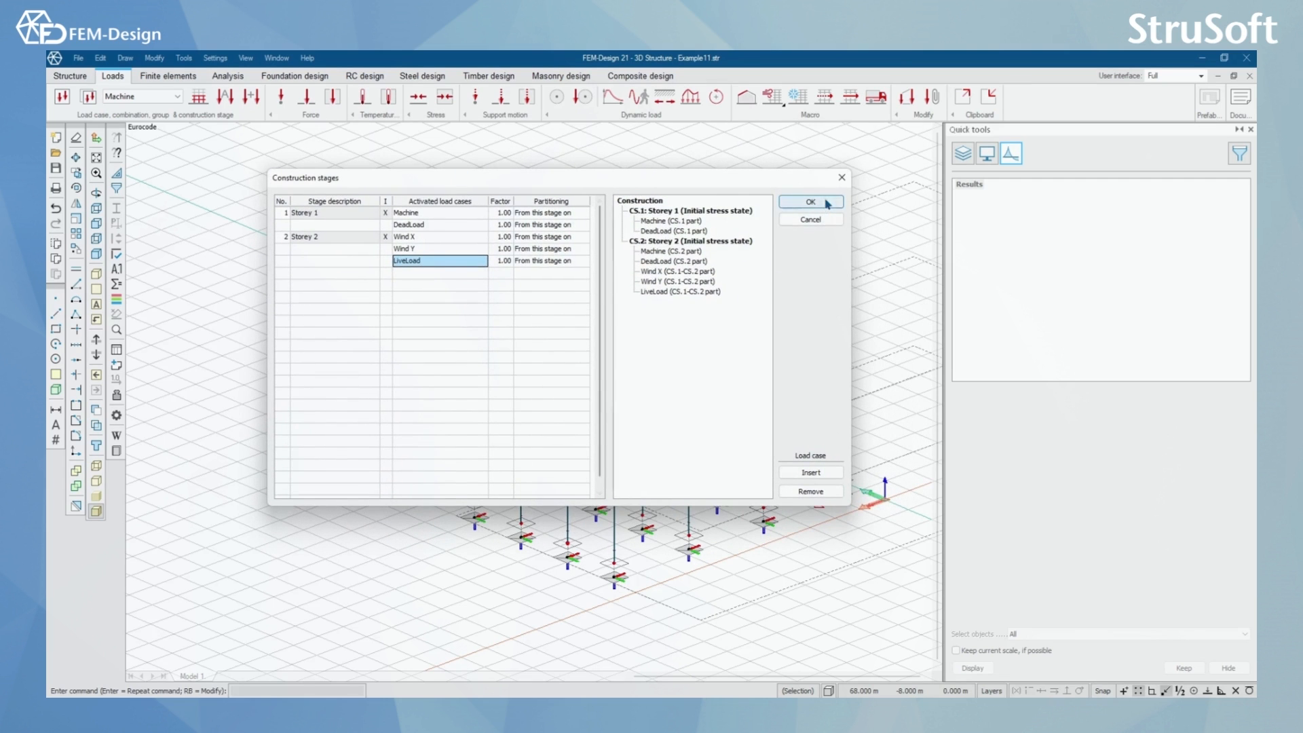
click(809, 203)
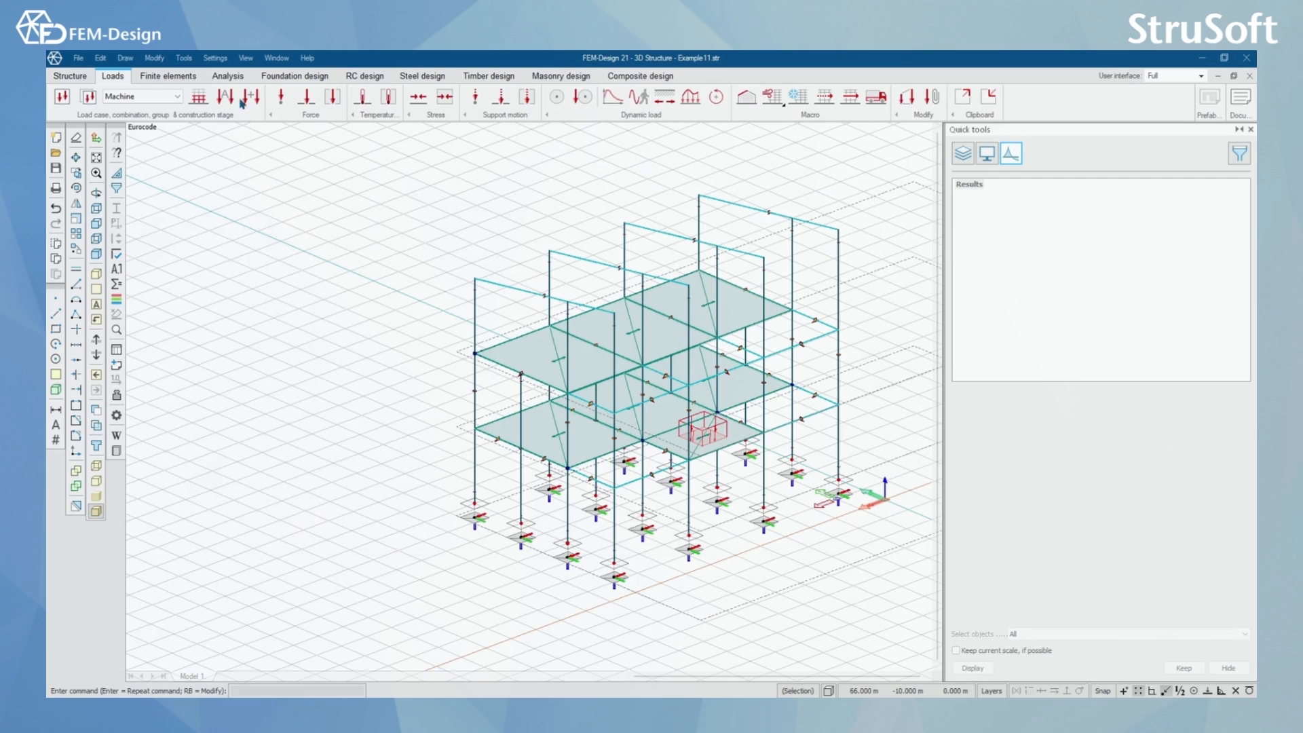
Start the calculation with construction stages enabled using the Incremental 'Tracking' method
click(228, 76)
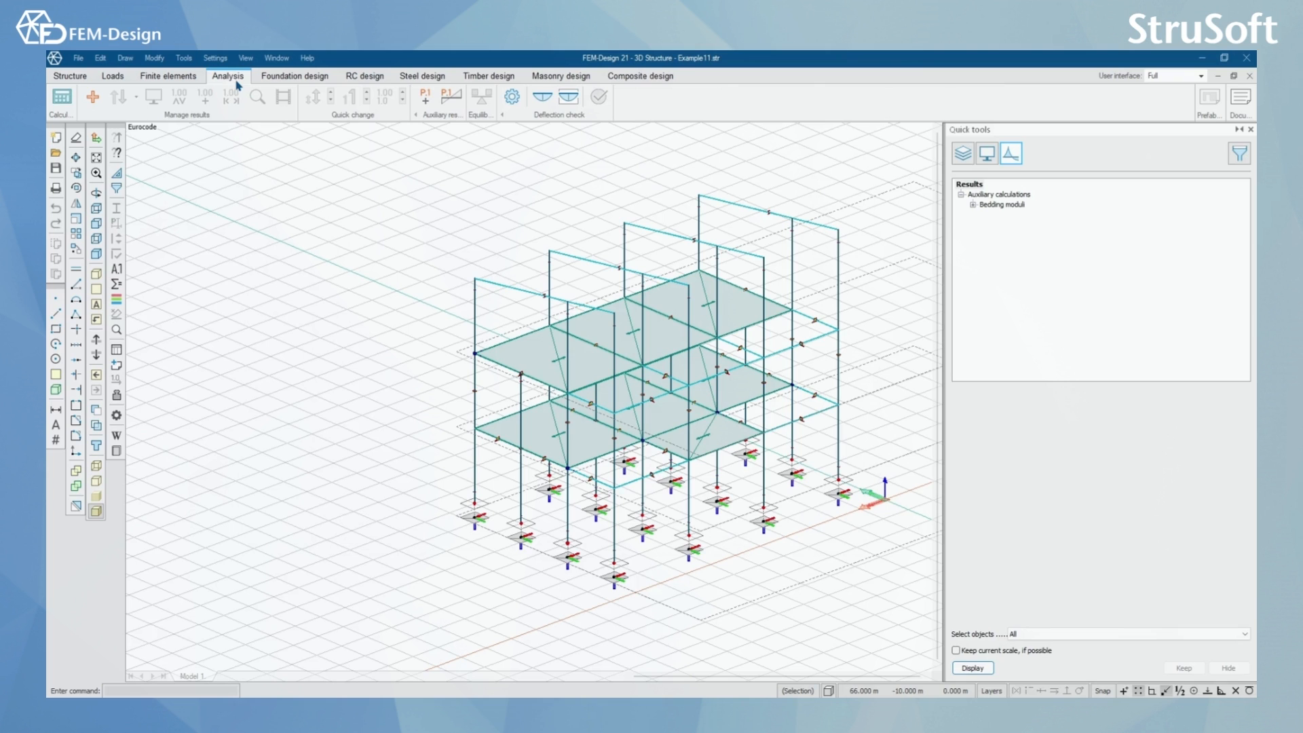
click(61, 97)
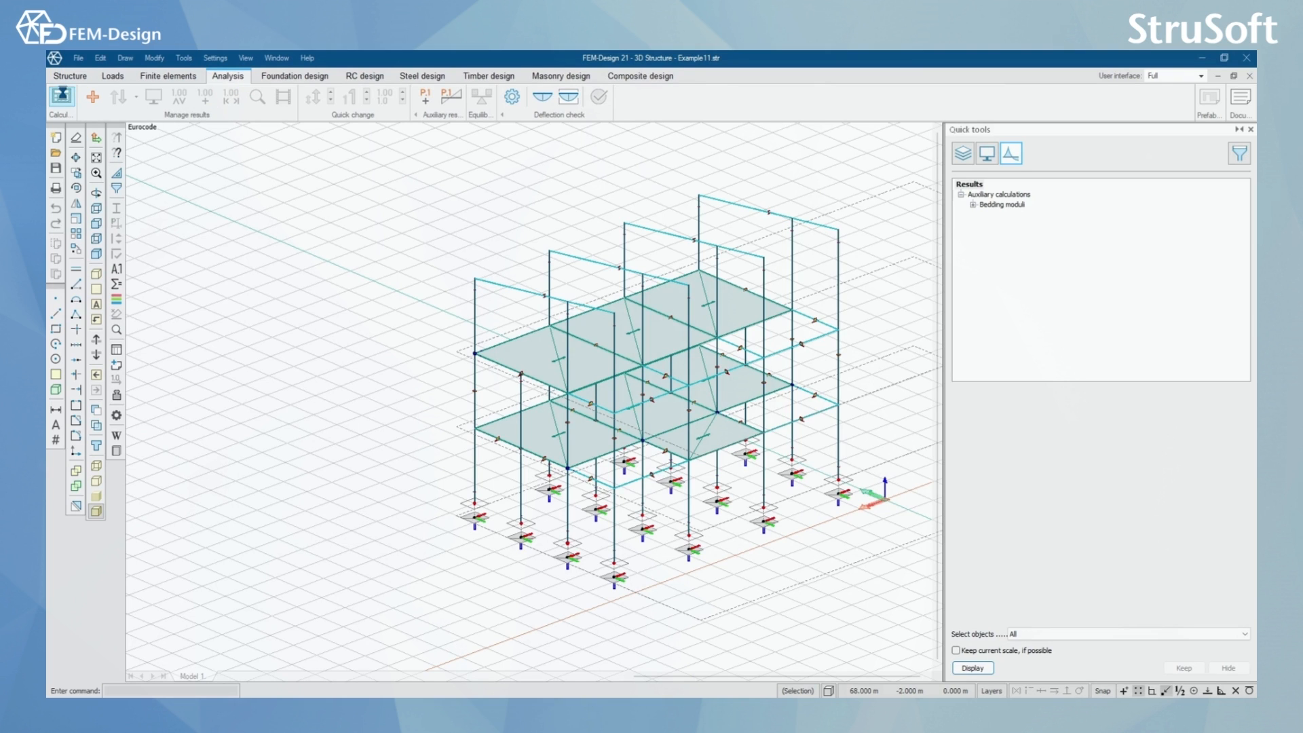
click(59, 97)
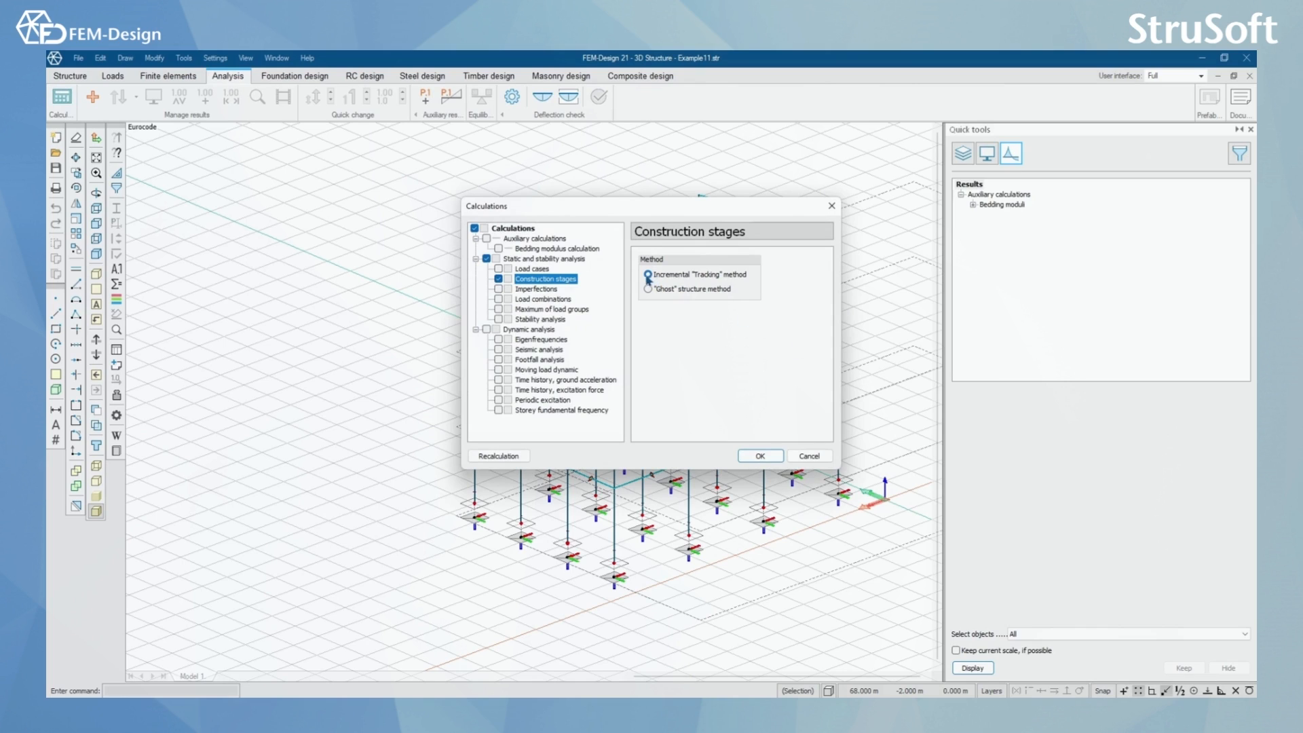
click(647, 276)
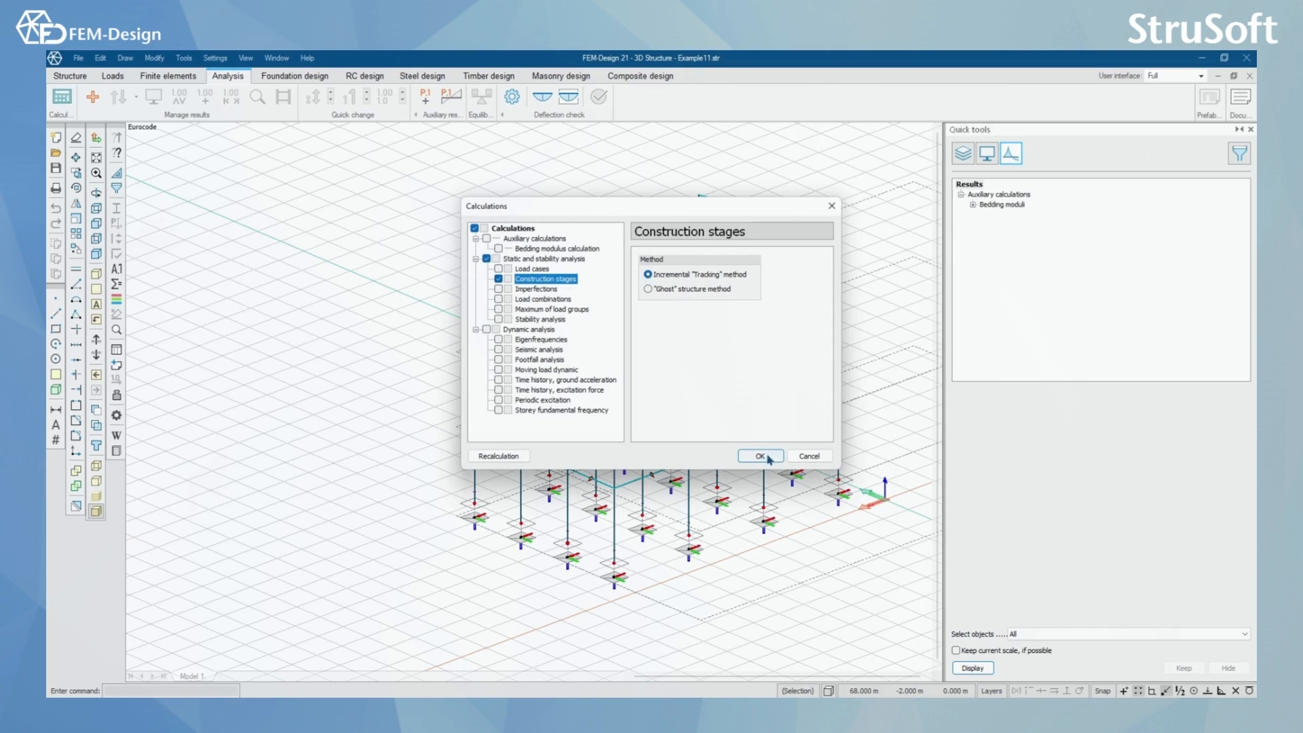
click(758, 456)
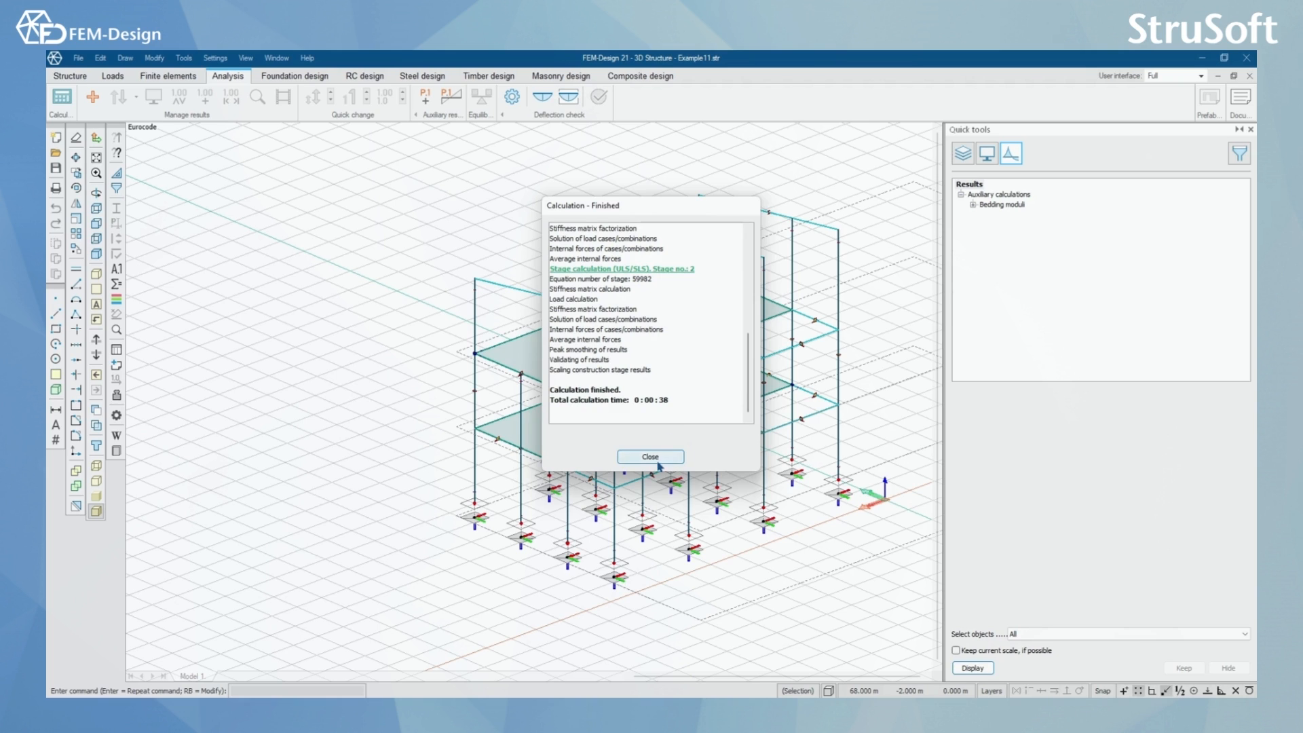
Close the finished calculation report so the construction-stage results appear
click(650, 456)
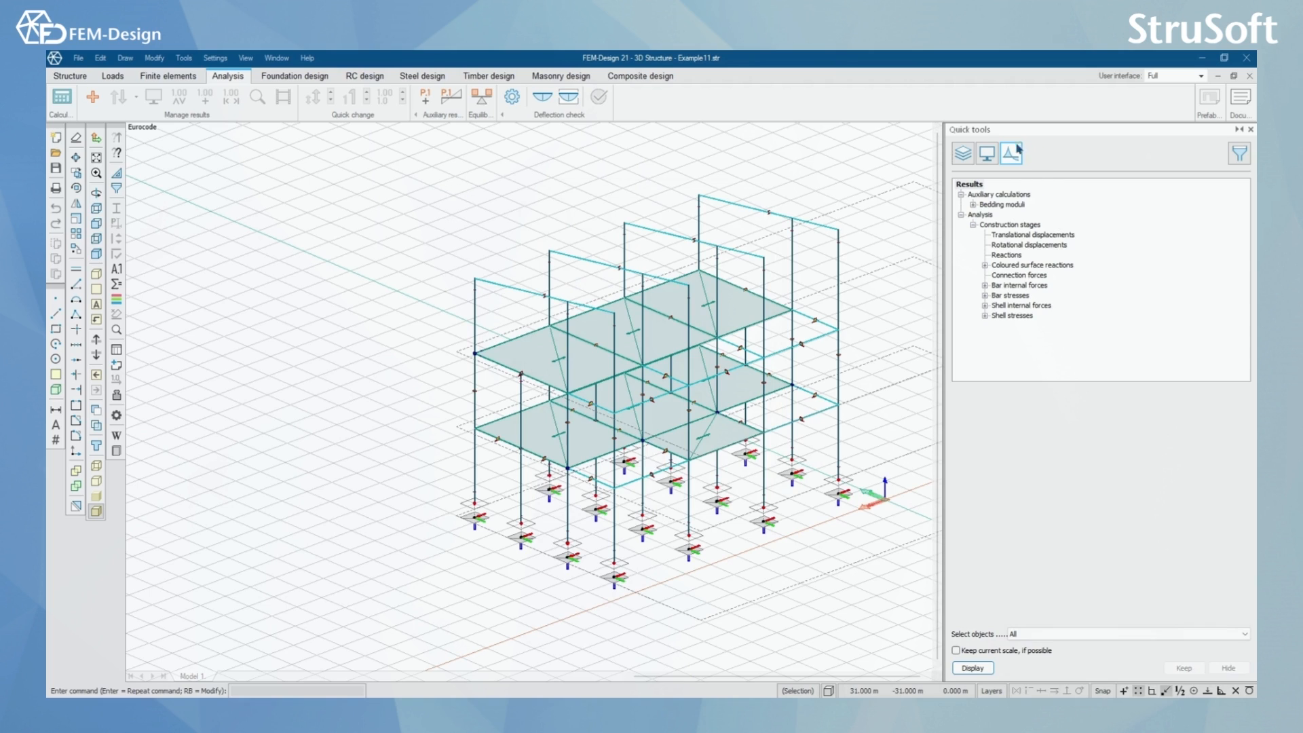
mouse_move(976, 236)
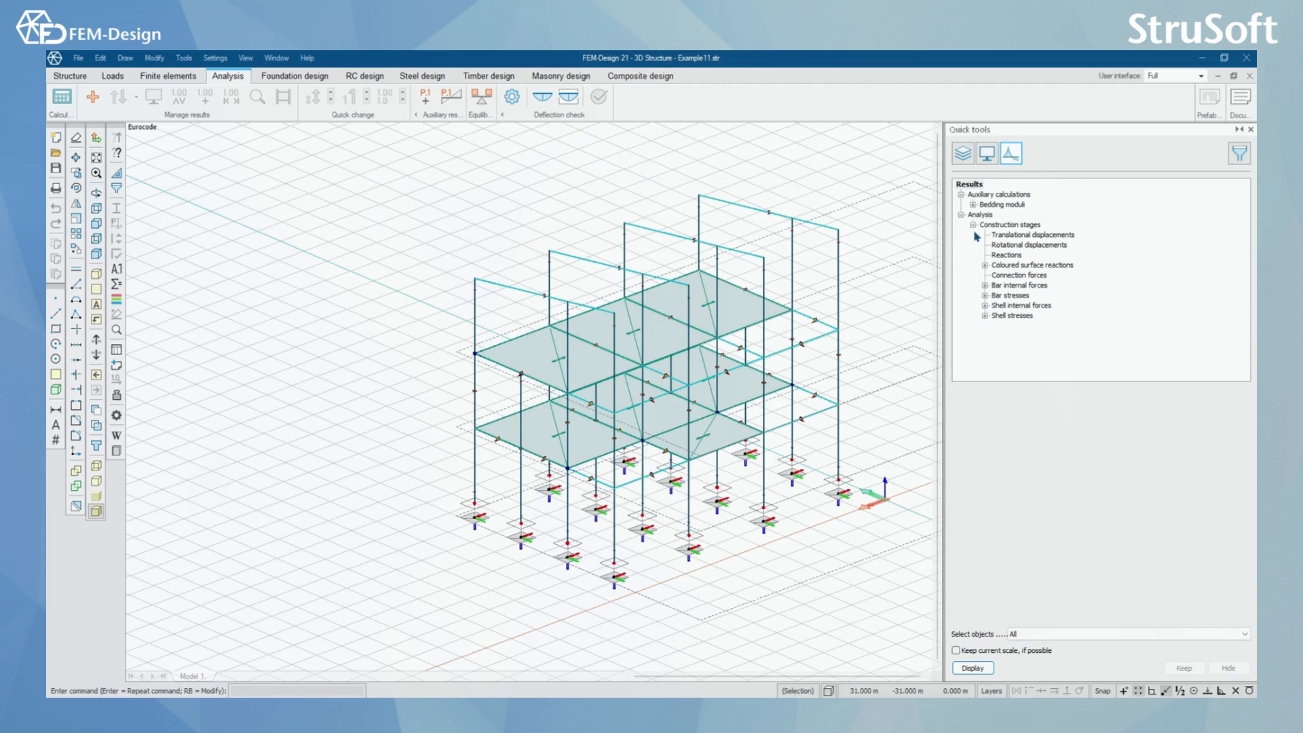
Select Translational displacements under Construction stages and set the stage to CS.1: Storey 1
click(977, 224)
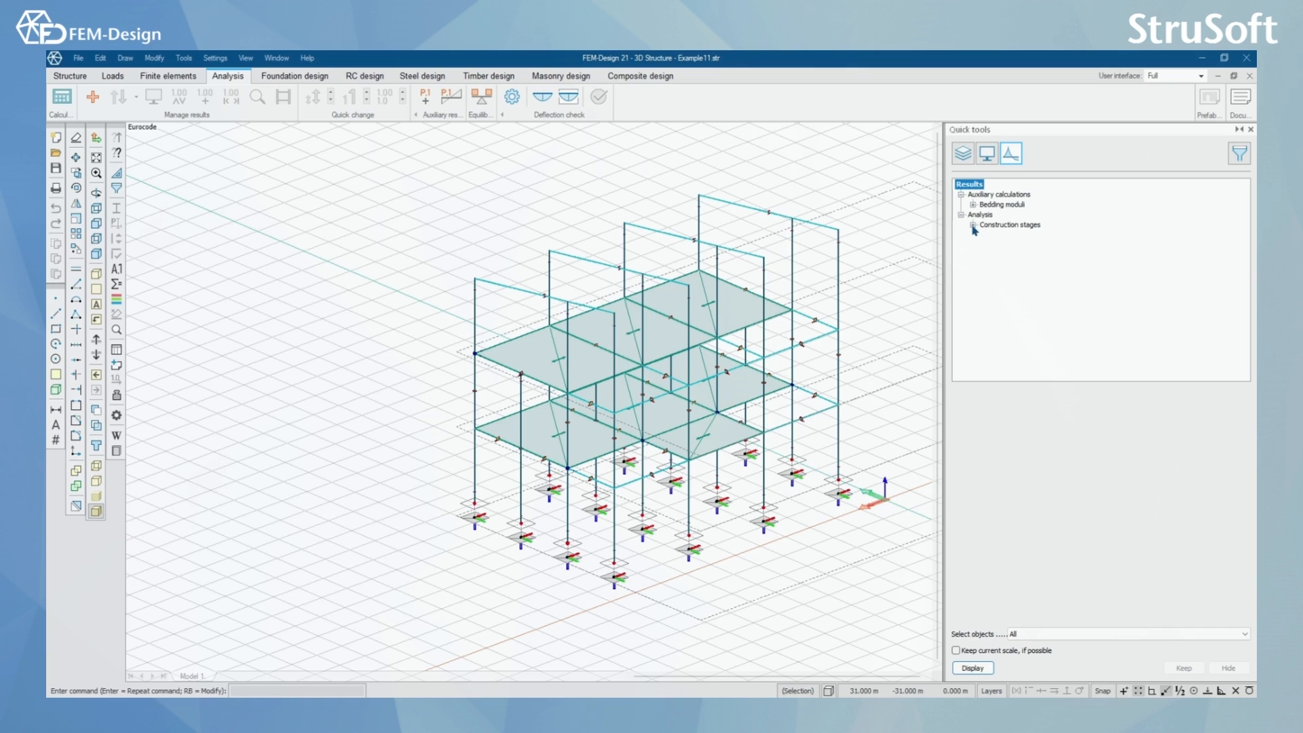
click(975, 224)
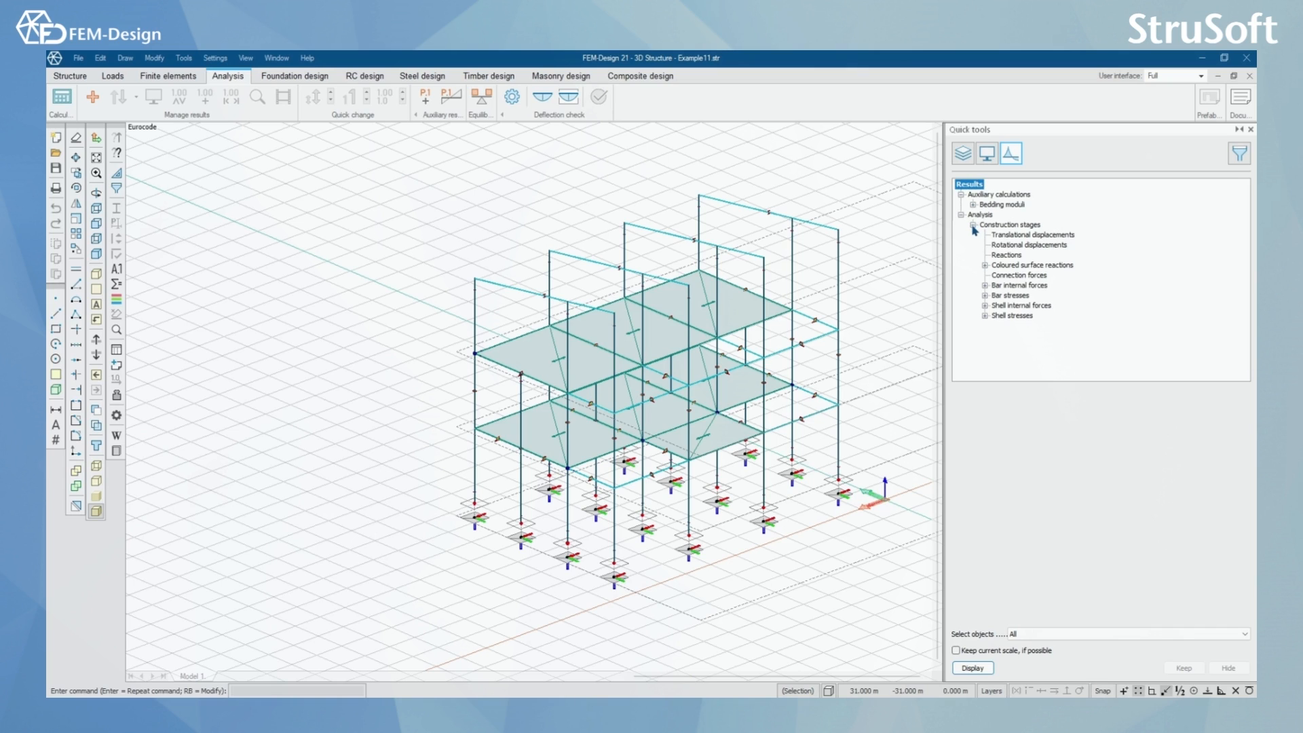
click(1032, 235)
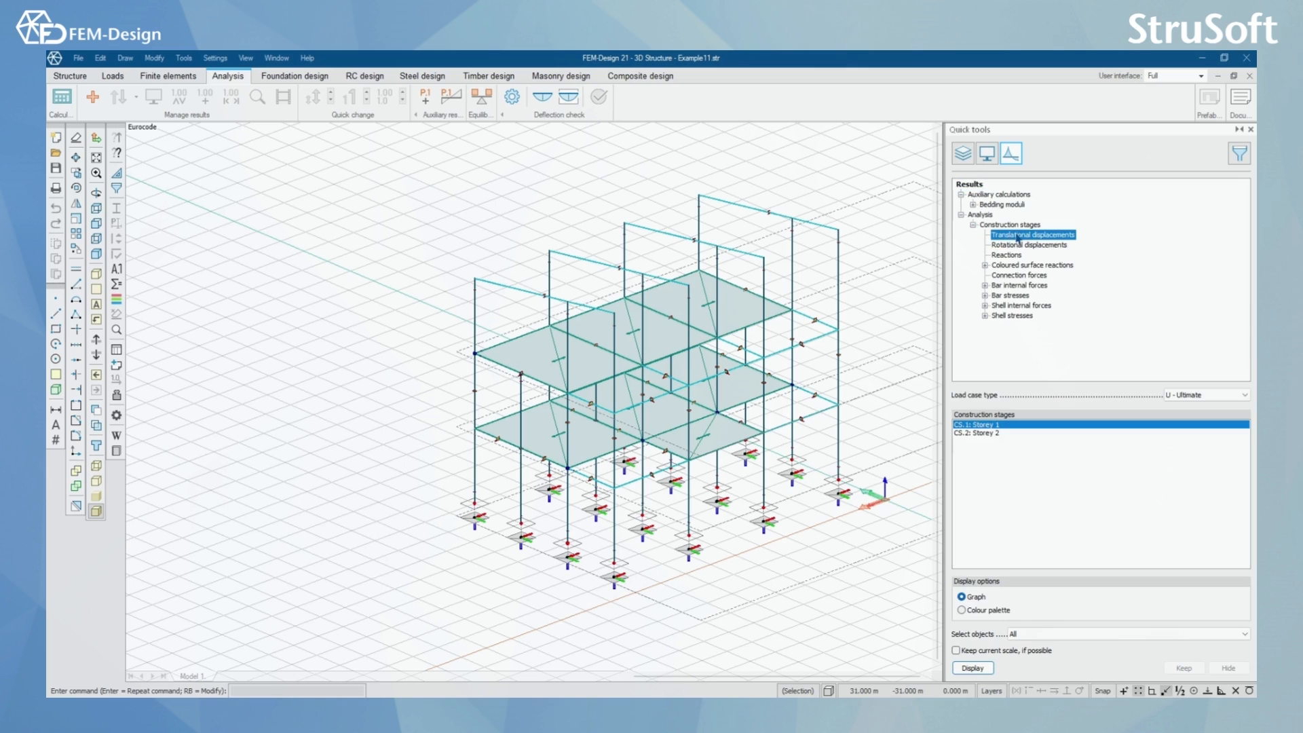
mouse_move(1018, 243)
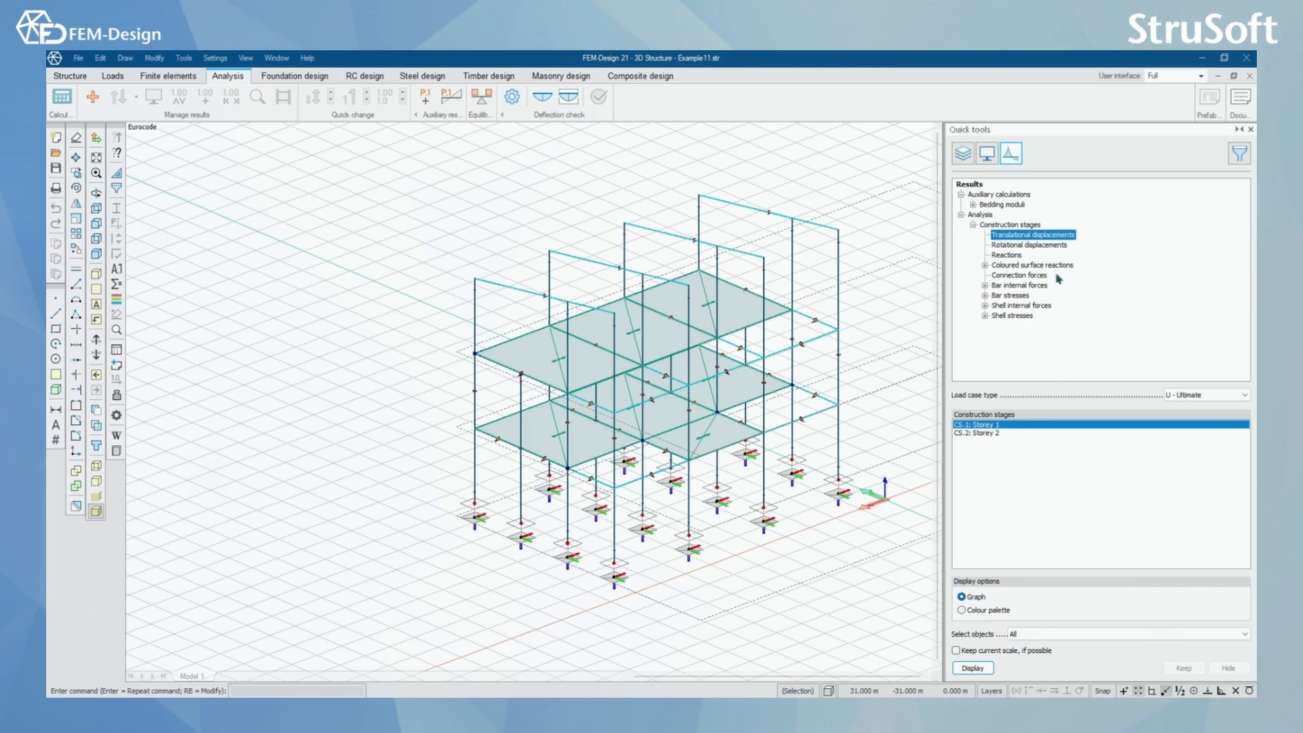
mouse_move(1031, 244)
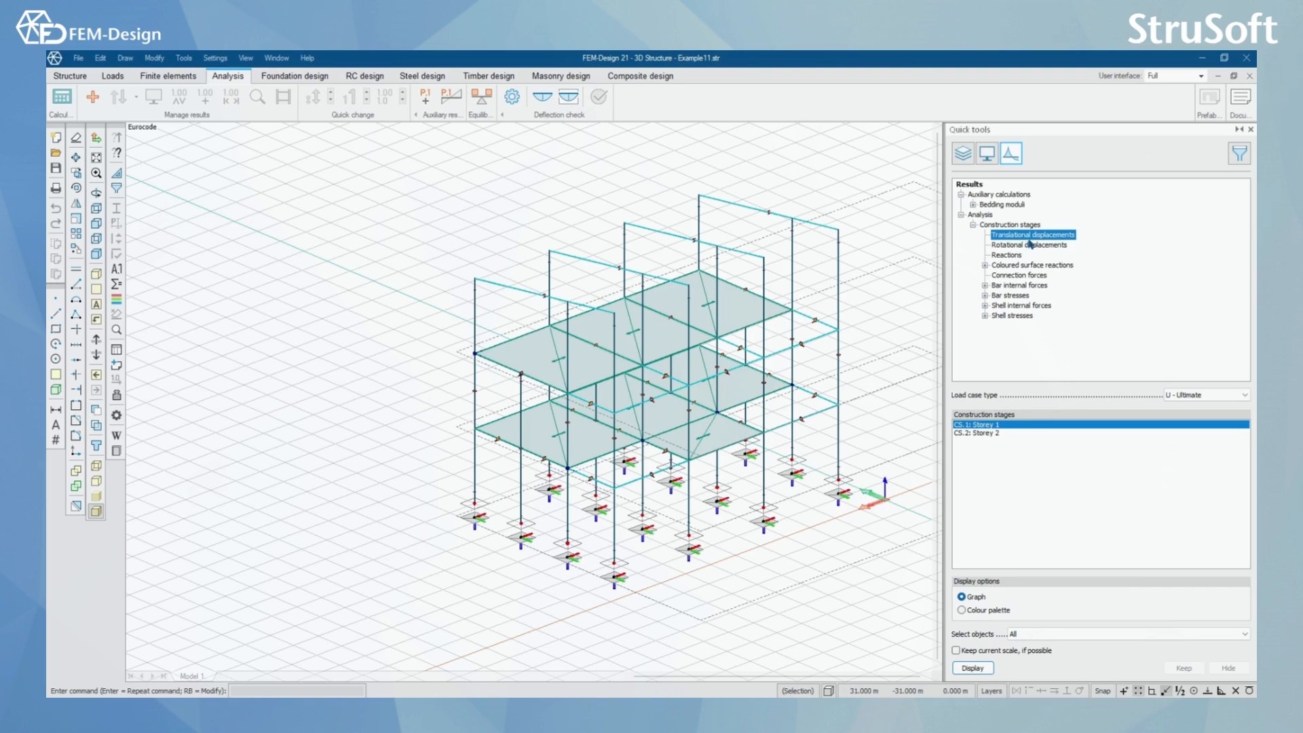
click(980, 433)
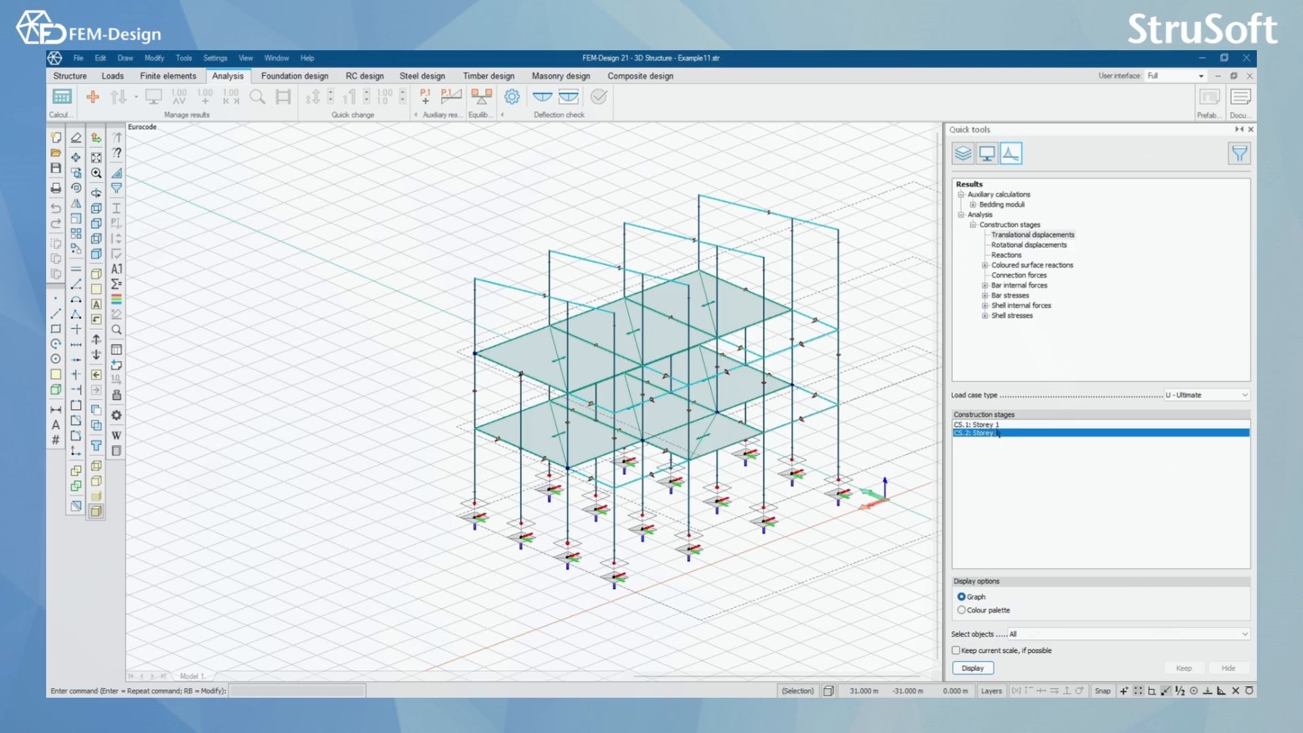
click(981, 424)
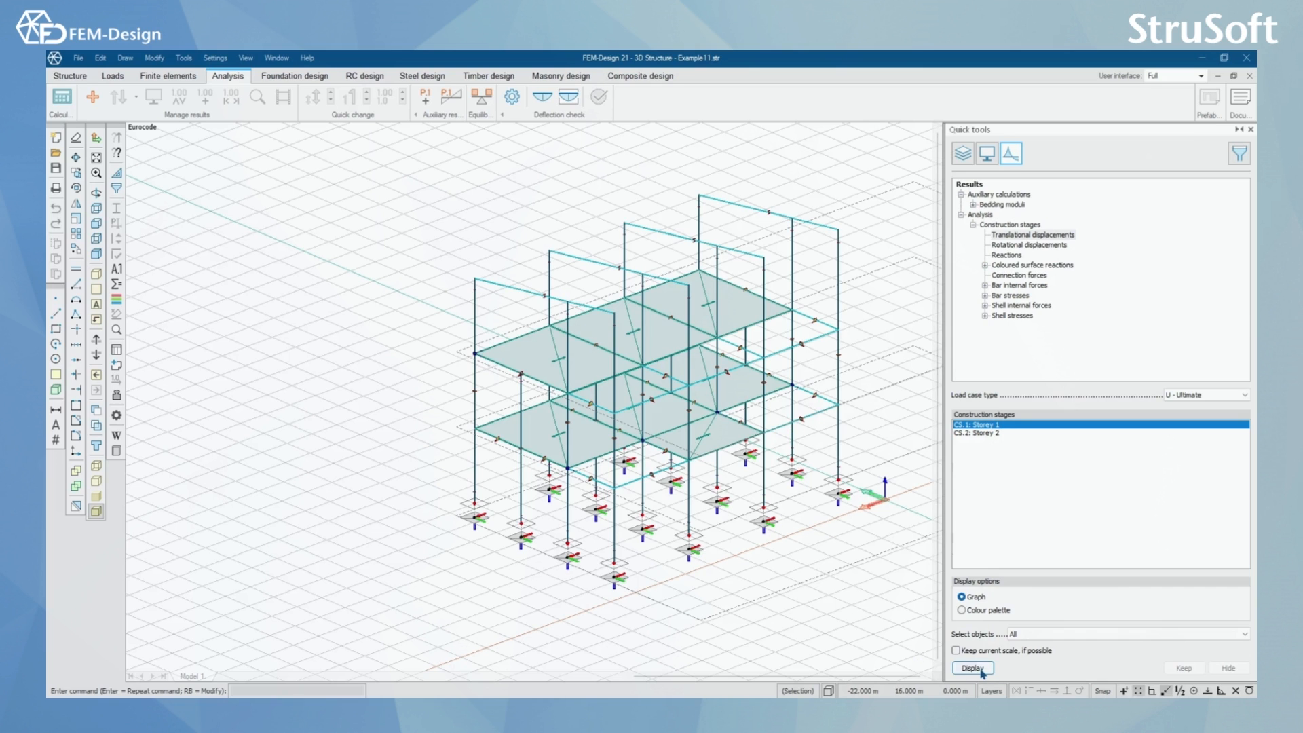
Display translational displacements, flip between stages CS.1 and CS.2, then play the stage-by-stage animation
click(972, 668)
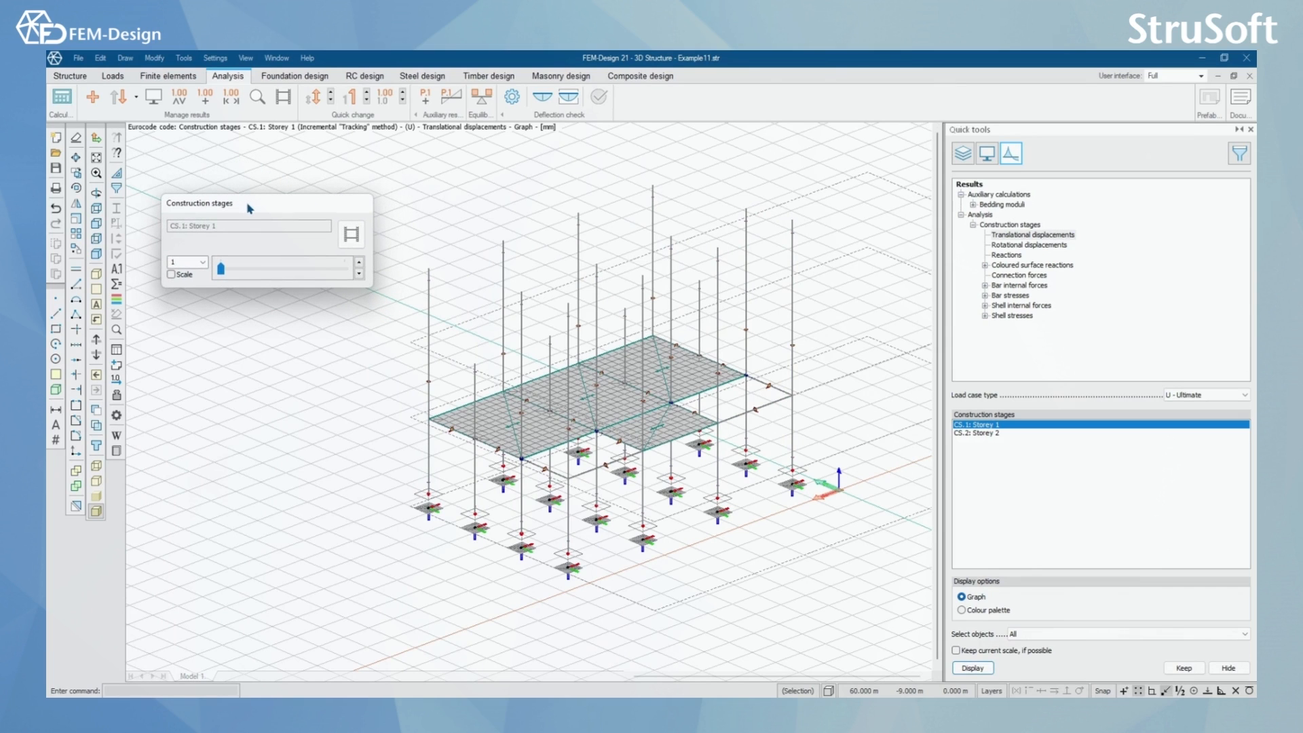
click(200, 262)
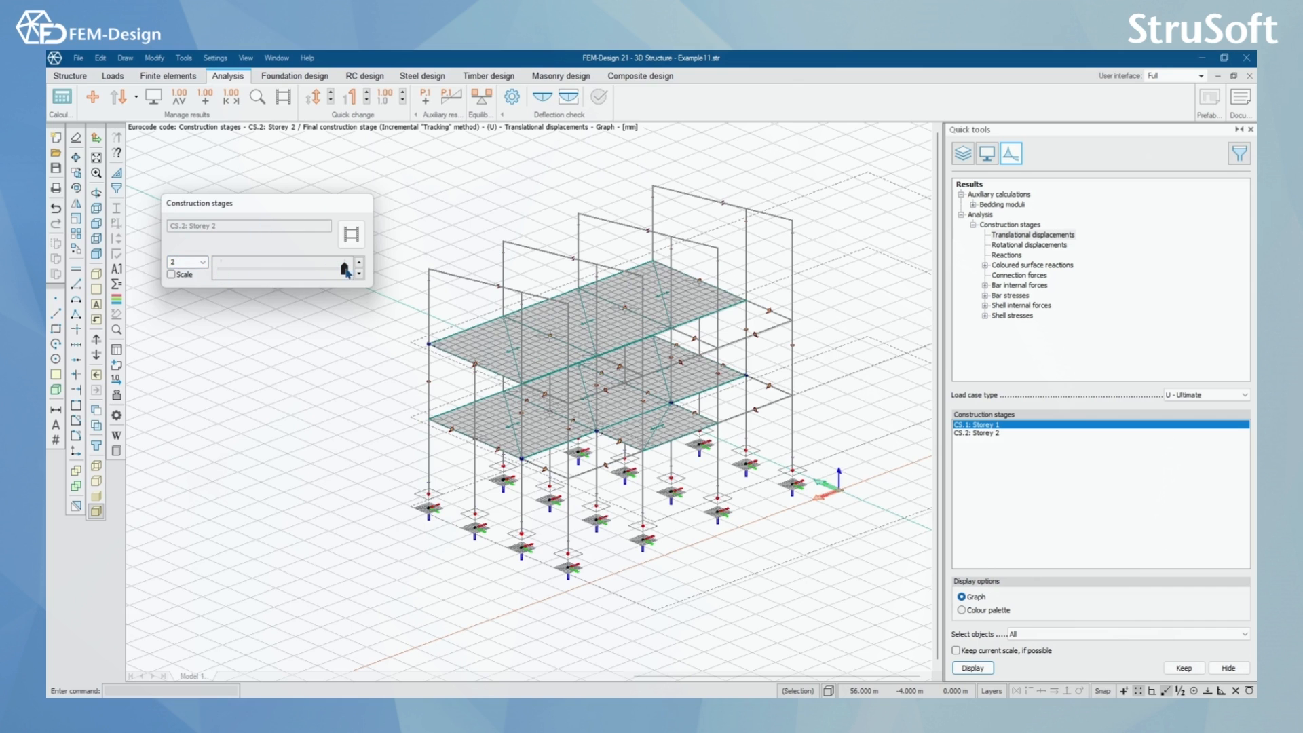
click(350, 235)
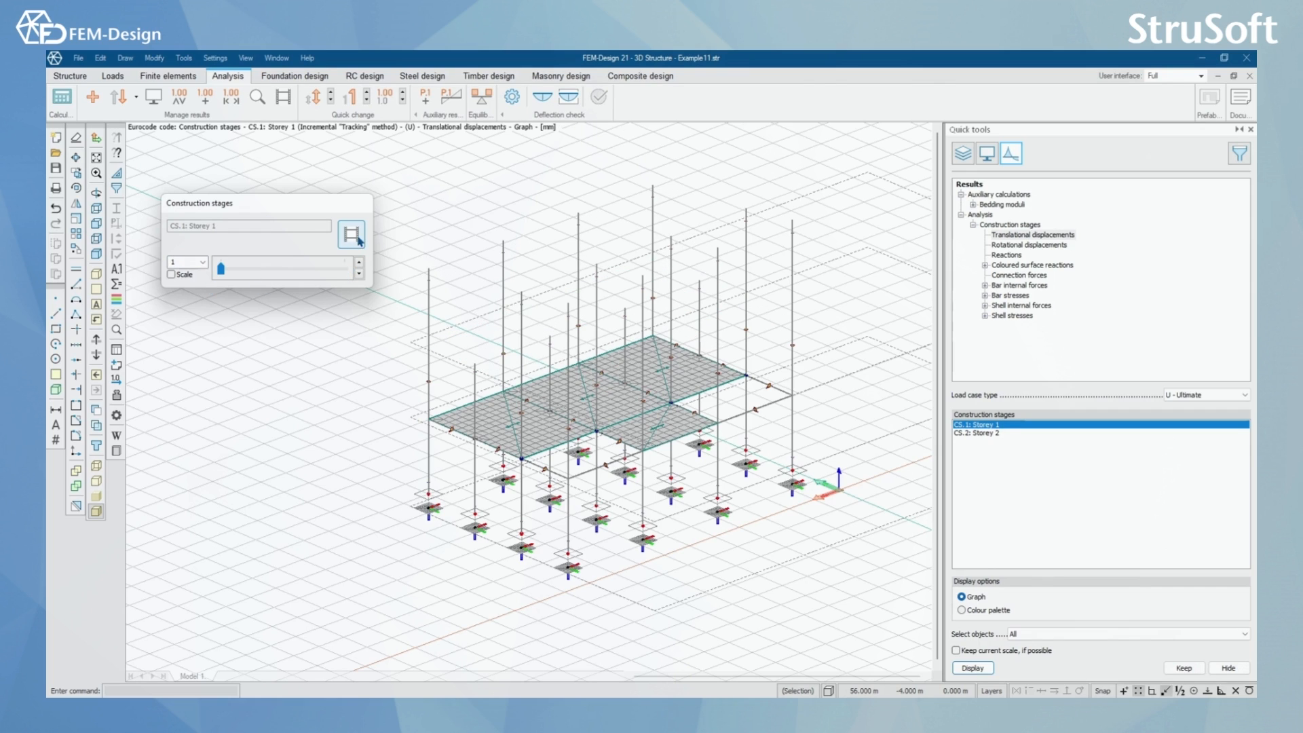
click(353, 235)
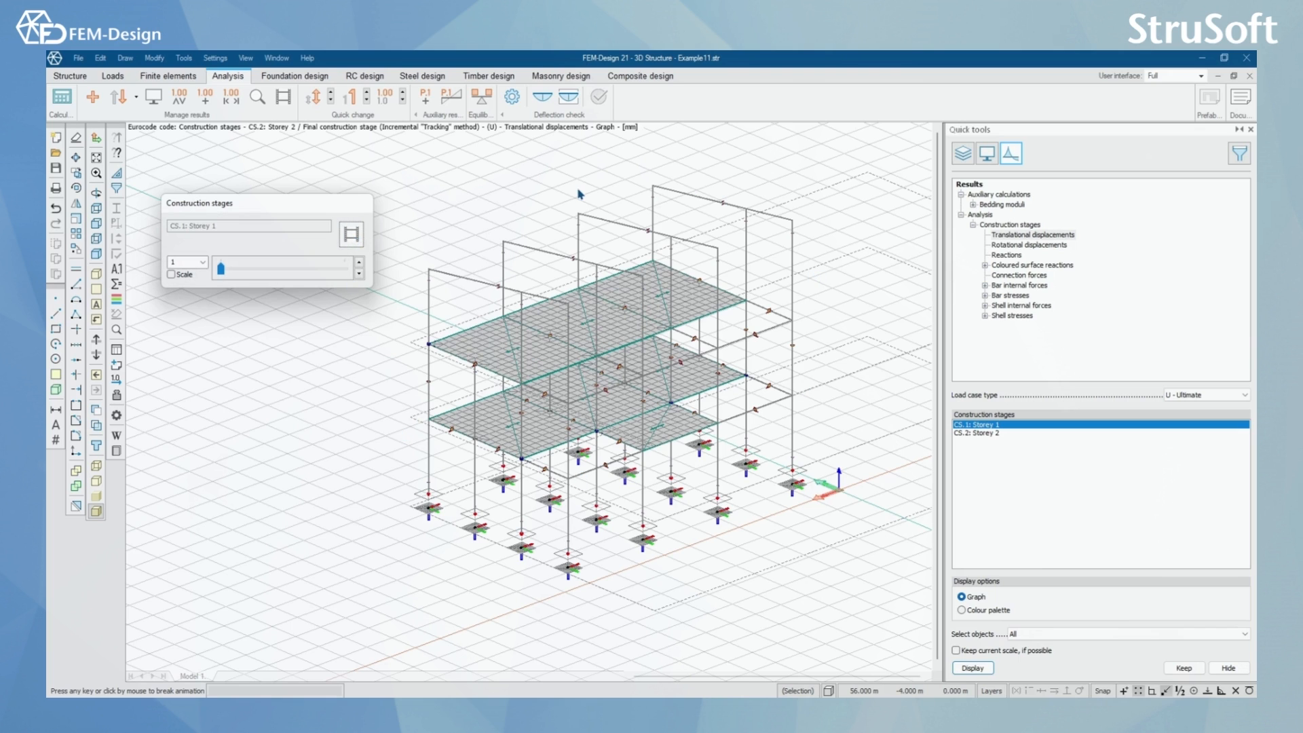
mouse_move(399, 387)
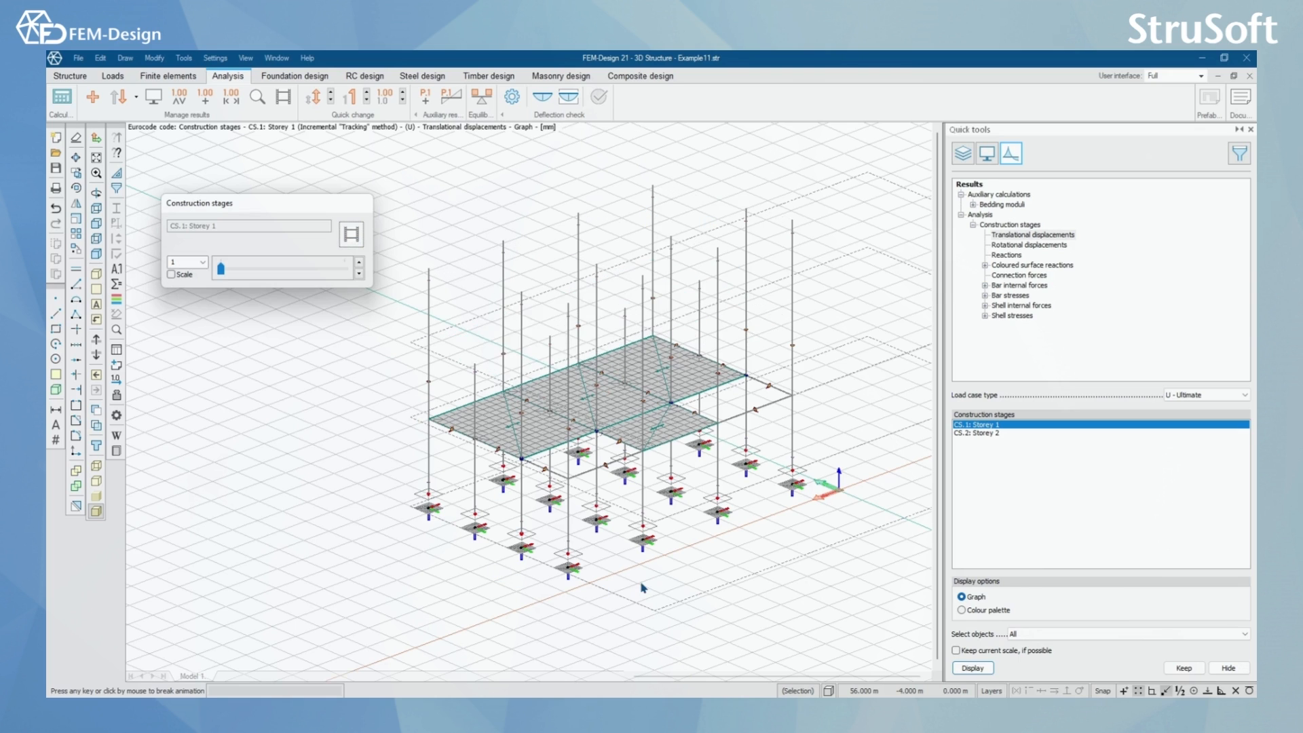
mouse_move(324, 373)
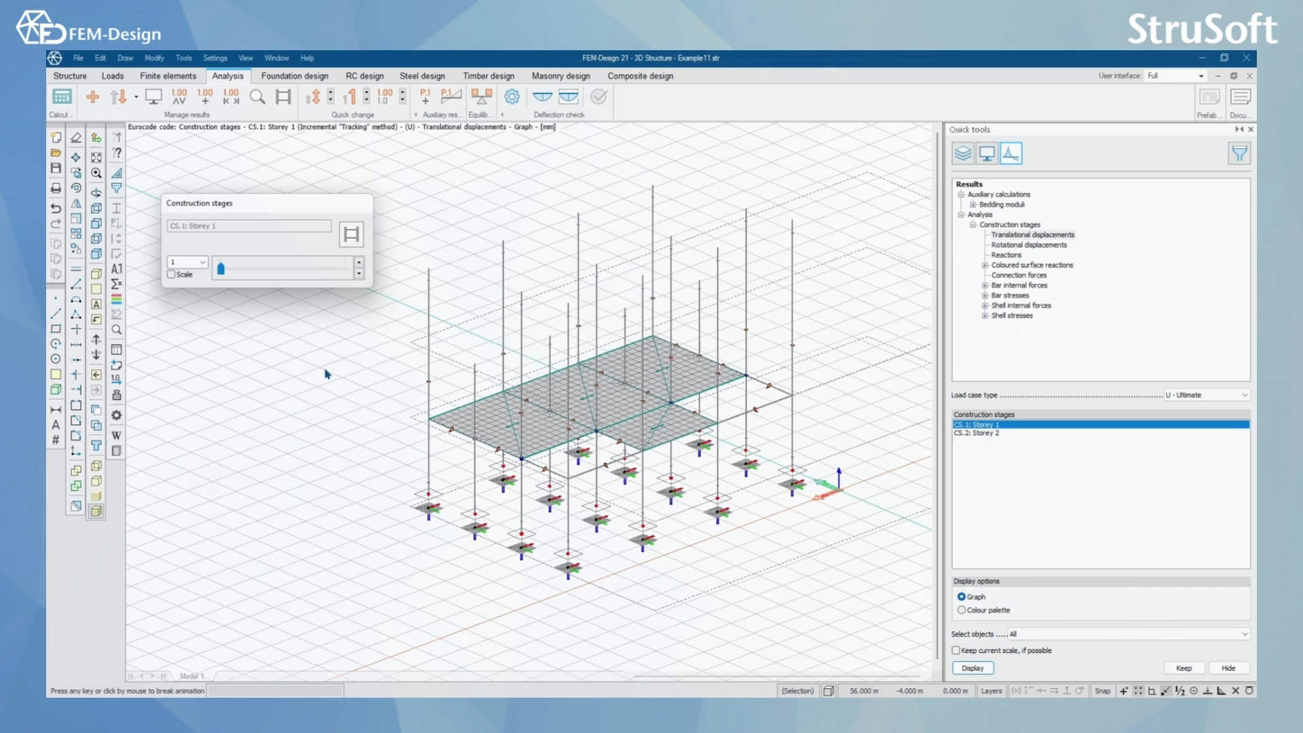